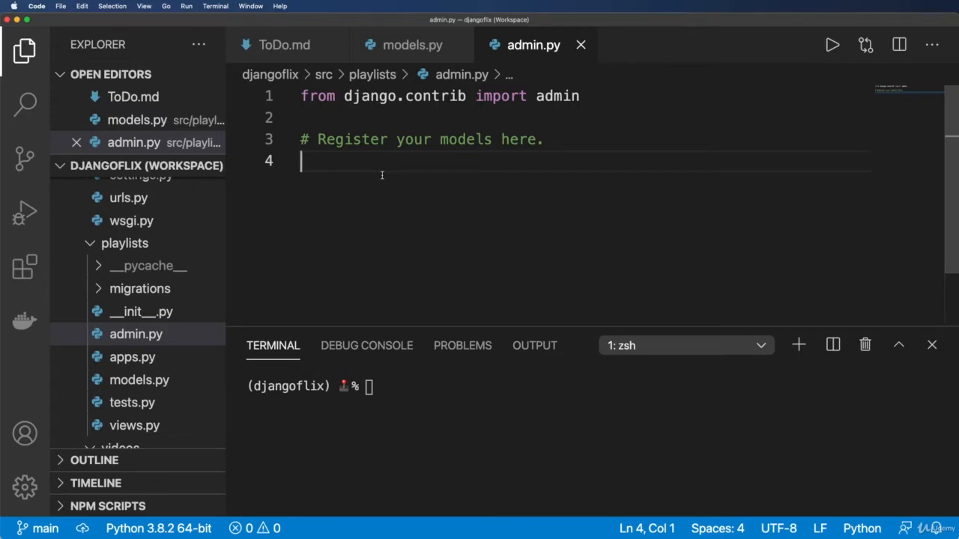
Step: Add 'from .models import Playlist' and 'admin.site.register(Playlist)' to playlists/admin.py
{"action": "type", "text": "form ."}
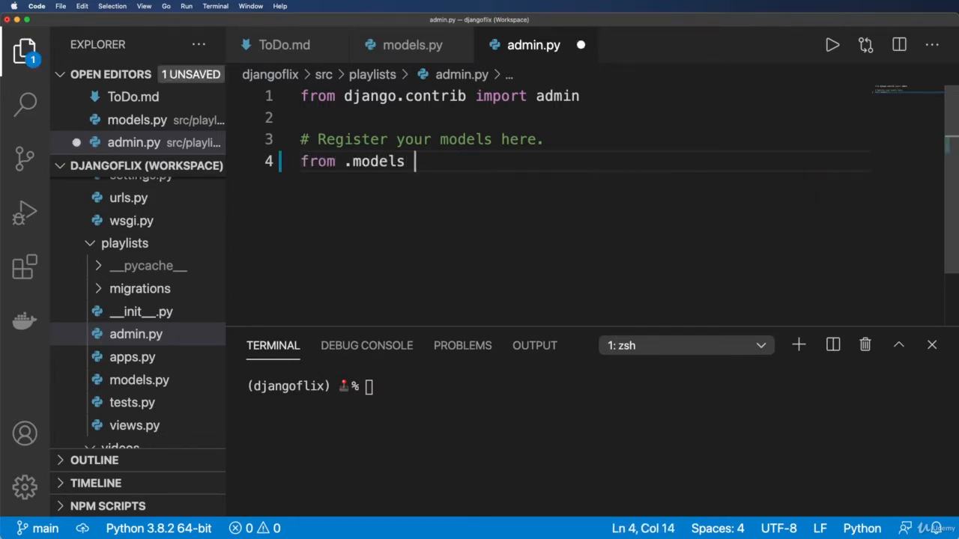
{"action": "type", "text": "import Playlist"}
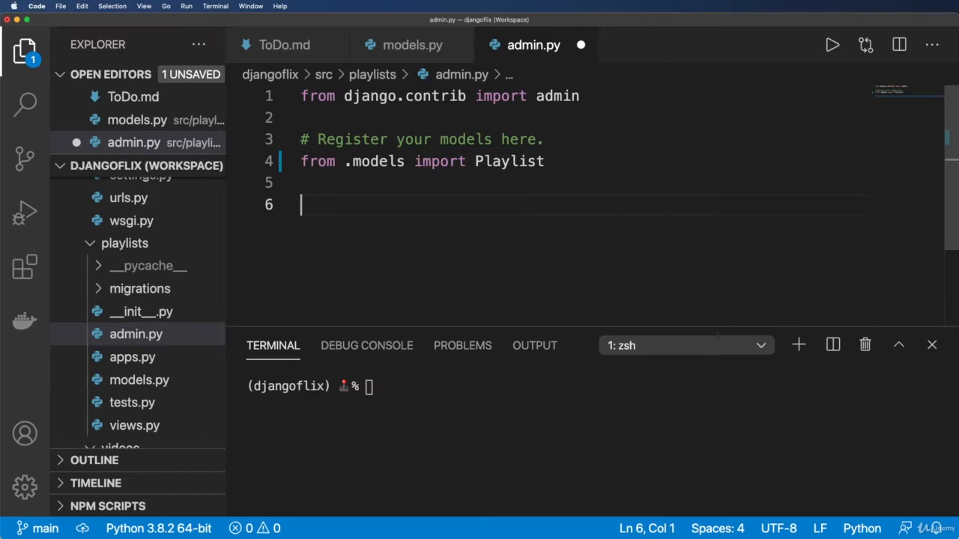
{"action": "type", "text": "admin.site.r"}
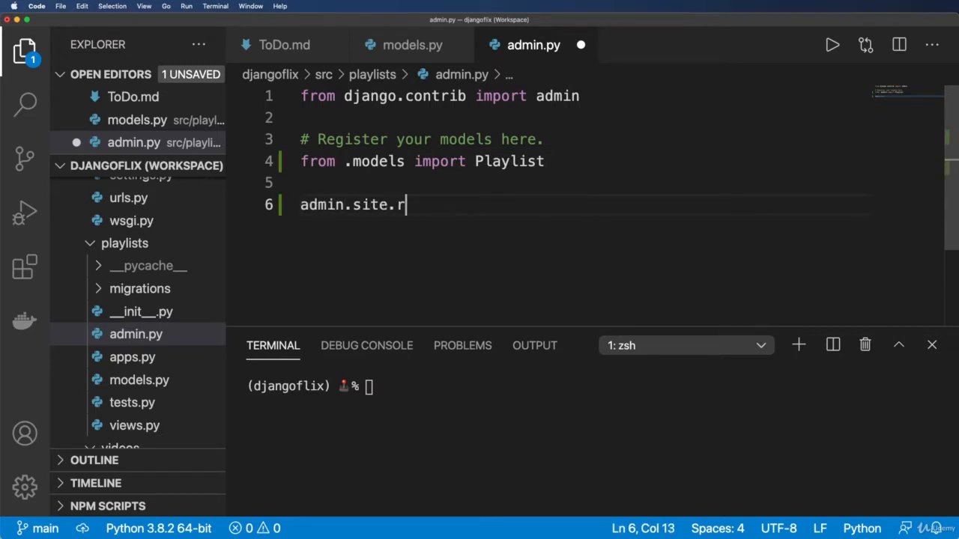
{"action": "type", "text": "egister(Pla"}
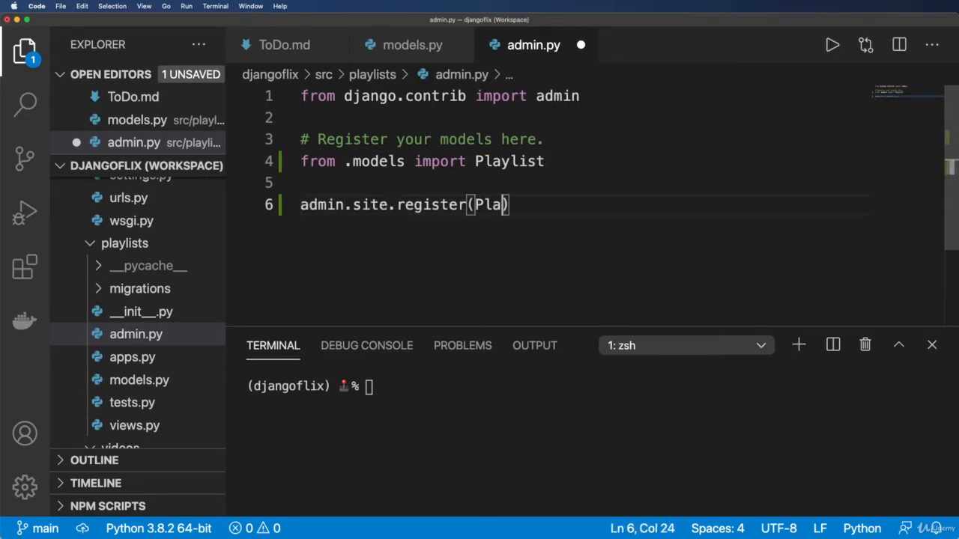
{"action": "type", "text": "ylist"}
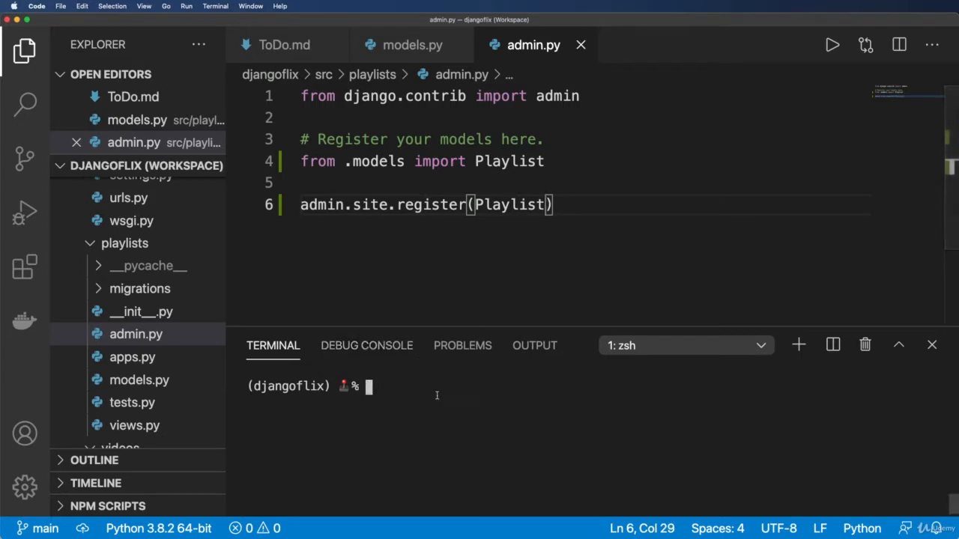
Step: Start the Django development server with python manage.py runserver in the terminal
{"action": "type", "text": "python manage.py runse"}
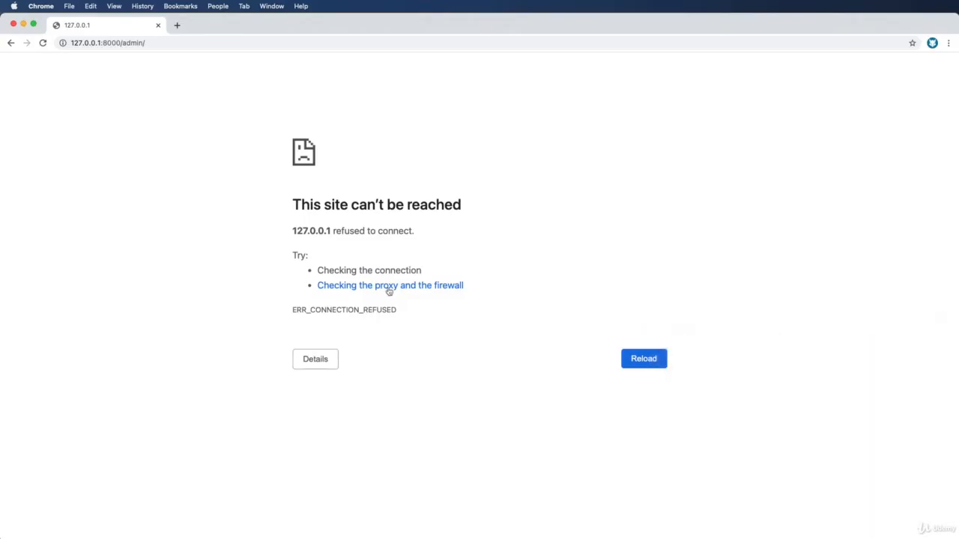
Step: Reload the admin site, go to Playlists, start a new playlist and check the Video dropdown choices
{"action": "left_click", "coordinate": [643, 358]}
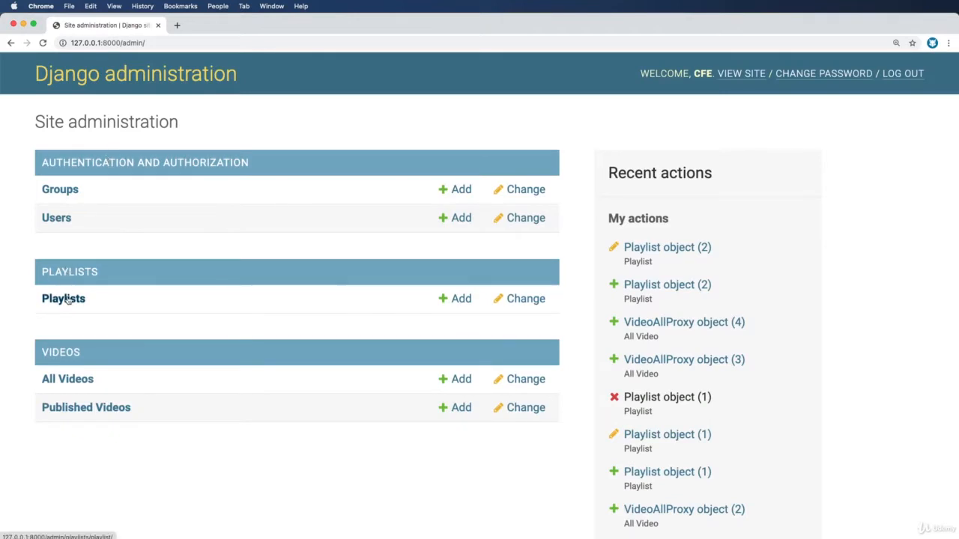
{"action": "left_click", "coordinate": [63, 298]}
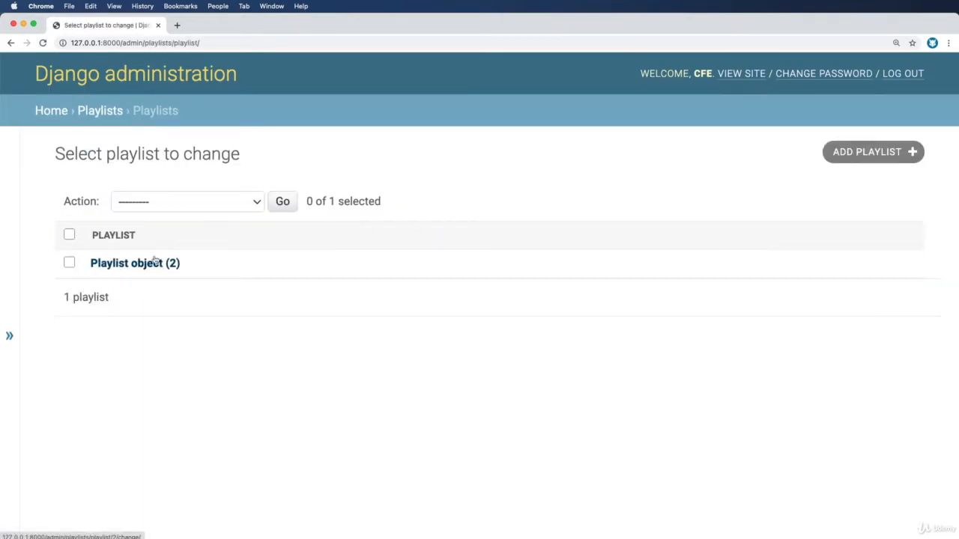
{"action": "left_click", "coordinate": [872, 153]}
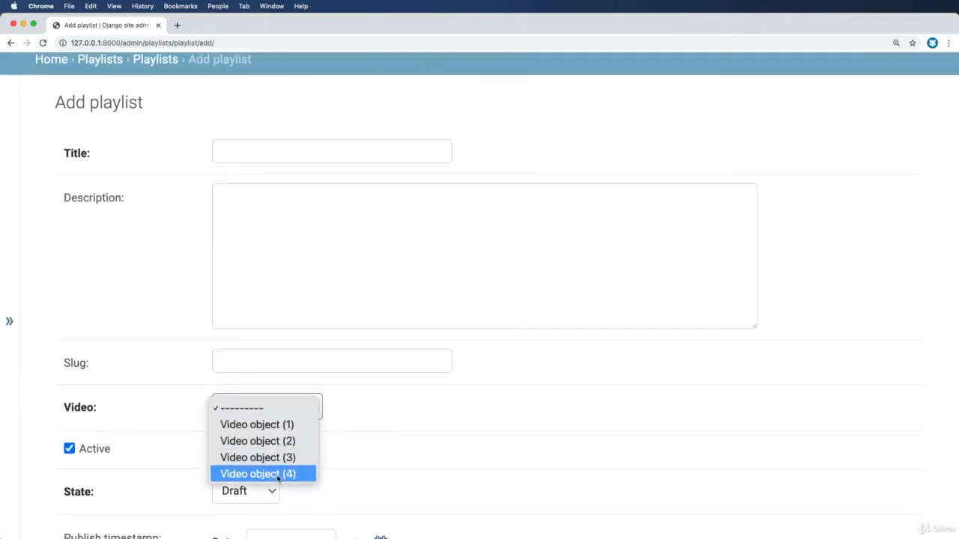
{"action": "mouse_move", "coordinate": [264, 408]}
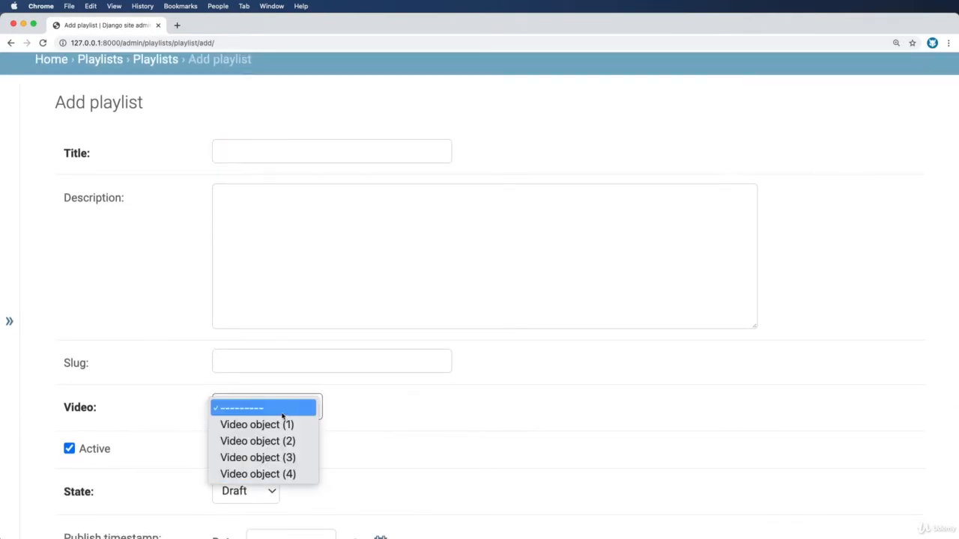
{"action": "left_click", "coordinate": [266, 407]}
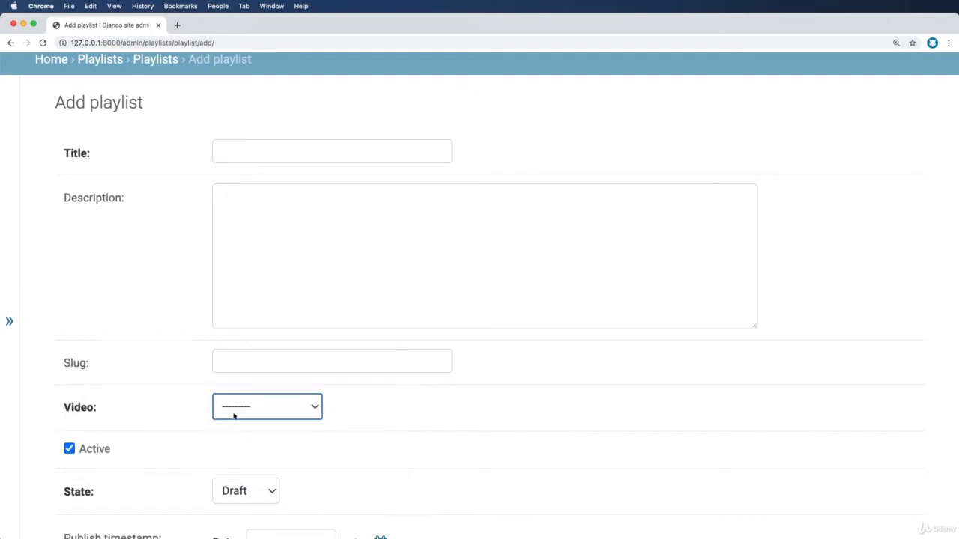
{"action": "mouse_move", "coordinate": [408, 426]}
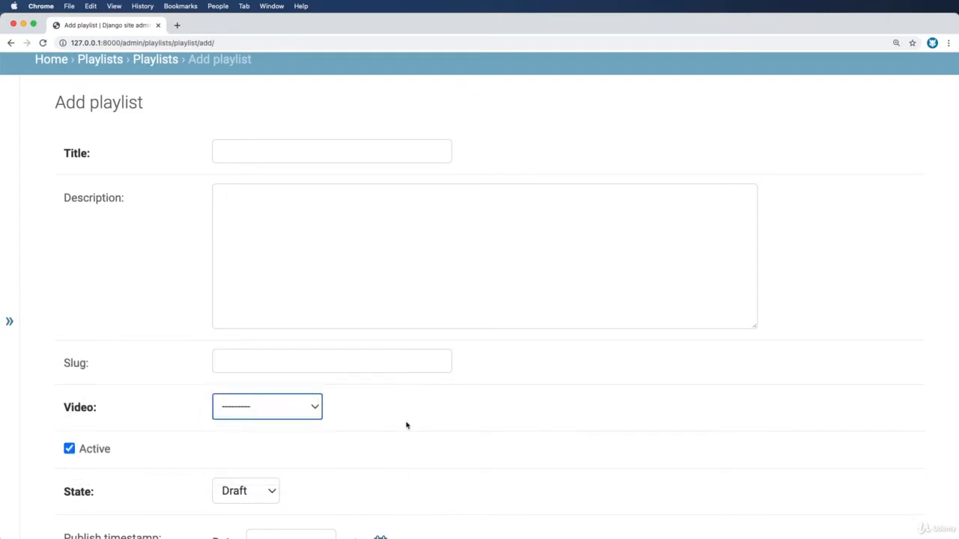
{"action": "left_click", "coordinate": [267, 408]}
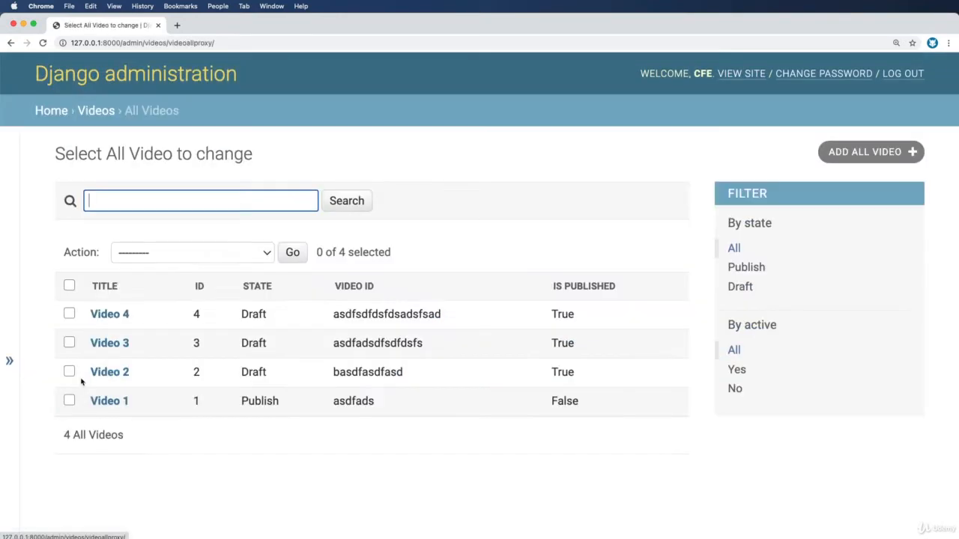
{"action": "mouse_move", "coordinate": [98, 413]}
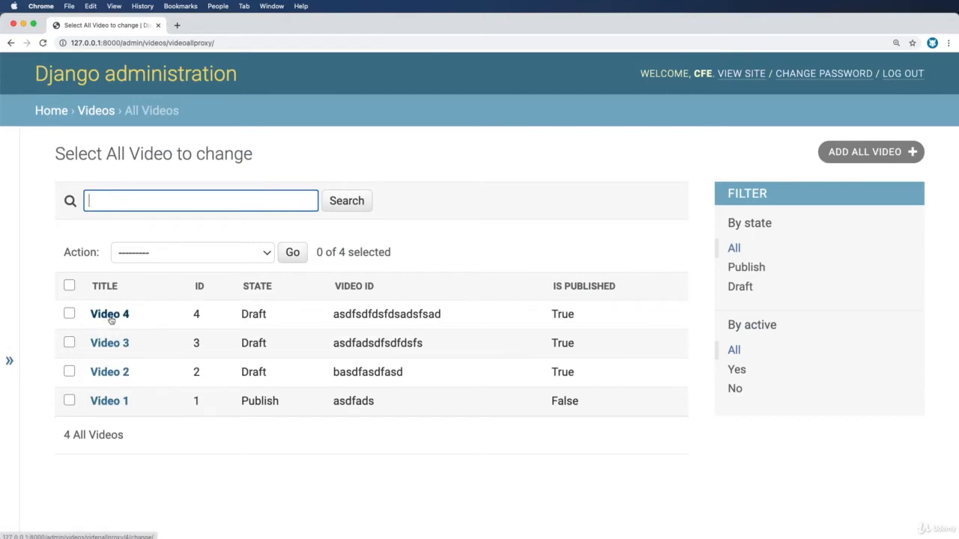
Step: Open Video 4 from All Videos and scroll through its change form
{"action": "left_click", "coordinate": [110, 314]}
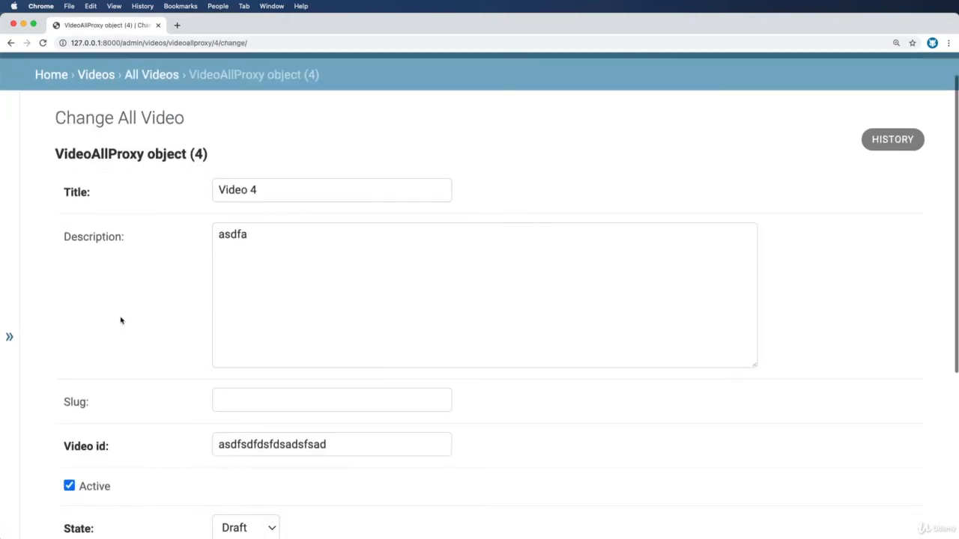
{"action": "scroll", "scroll_direction": "down", "scroll_amount": 3}
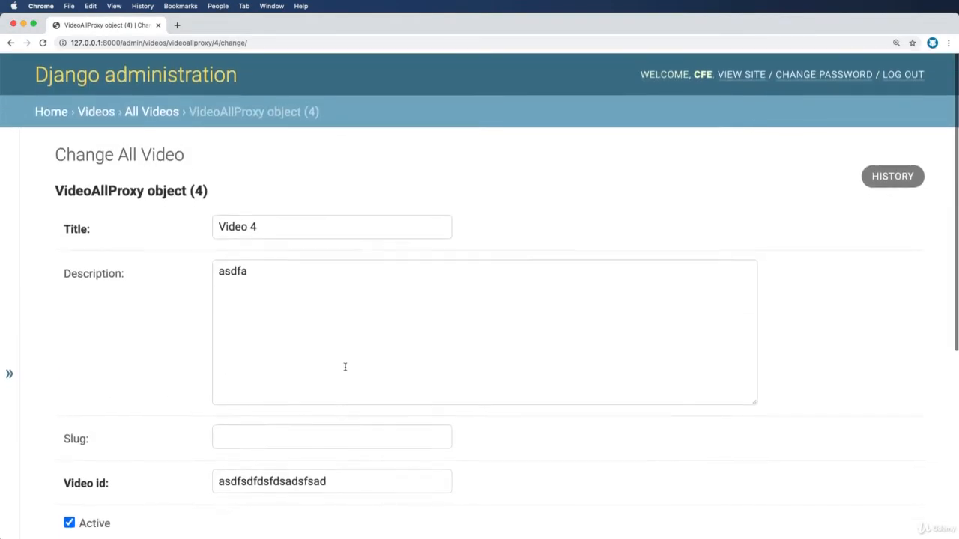
{"action": "scroll", "scroll_direction": "down", "scroll_amount": 3}
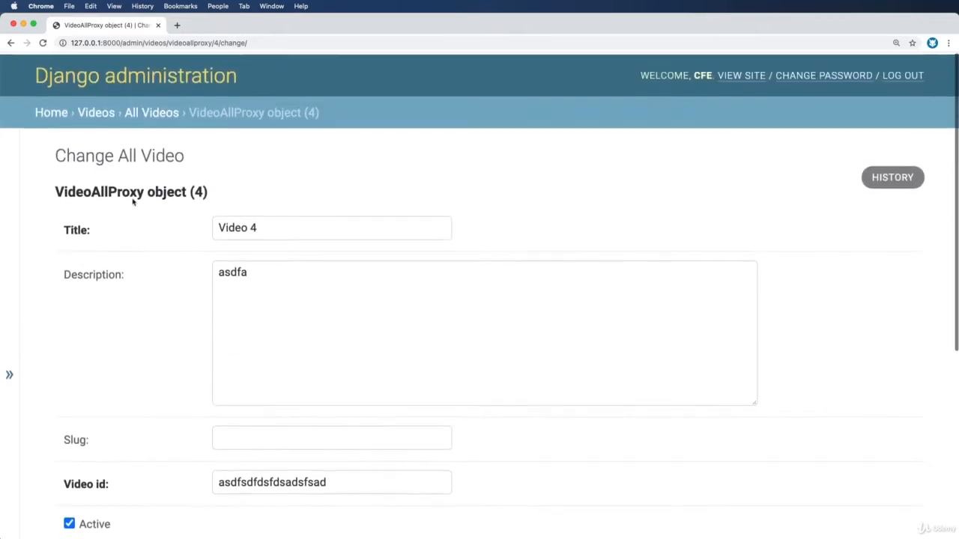
{"action": "scroll", "scroll_direction": "down", "scroll_amount": 3}
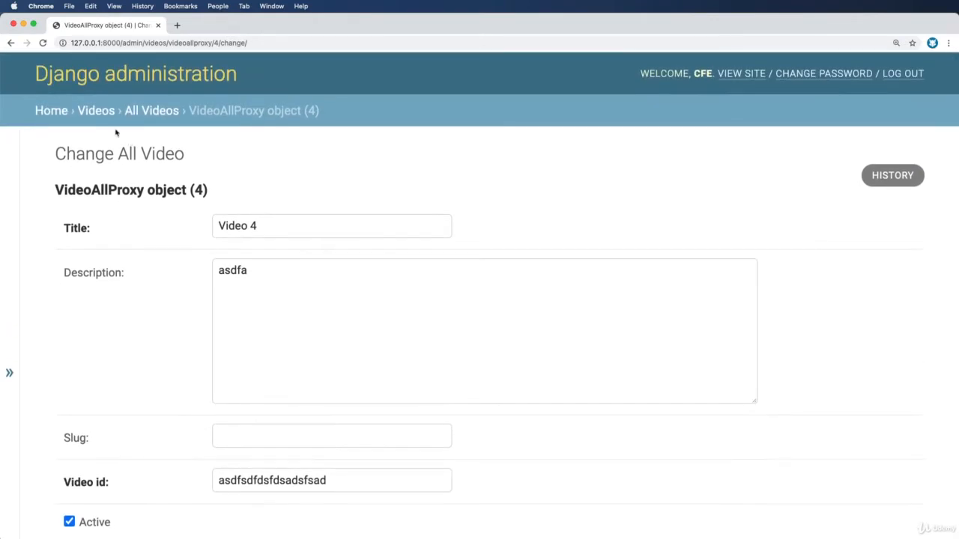
{"action": "left_click", "coordinate": [50, 111]}
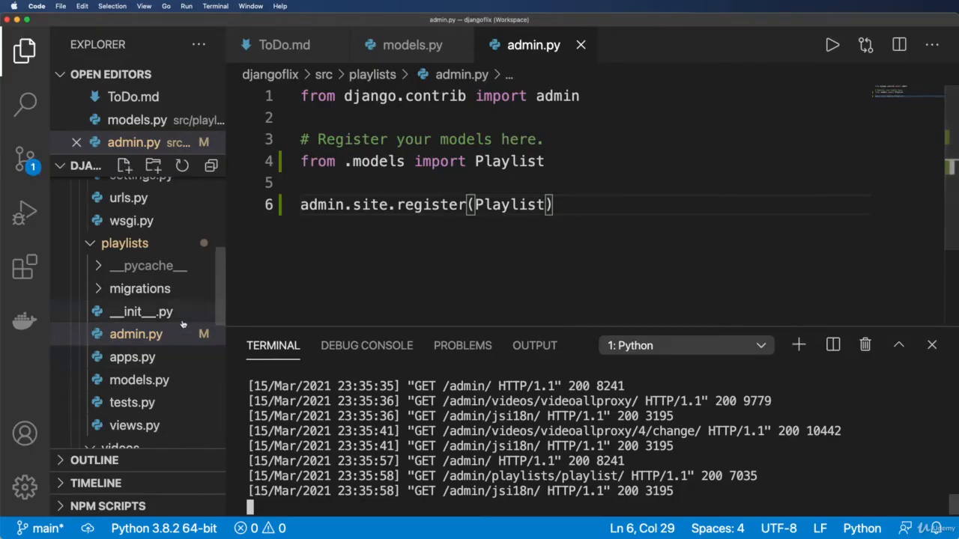
Step: Open videos/models.py and place the cursor at the end of the 'return self.active' line
{"action": "left_click", "coordinate": [120, 246]}
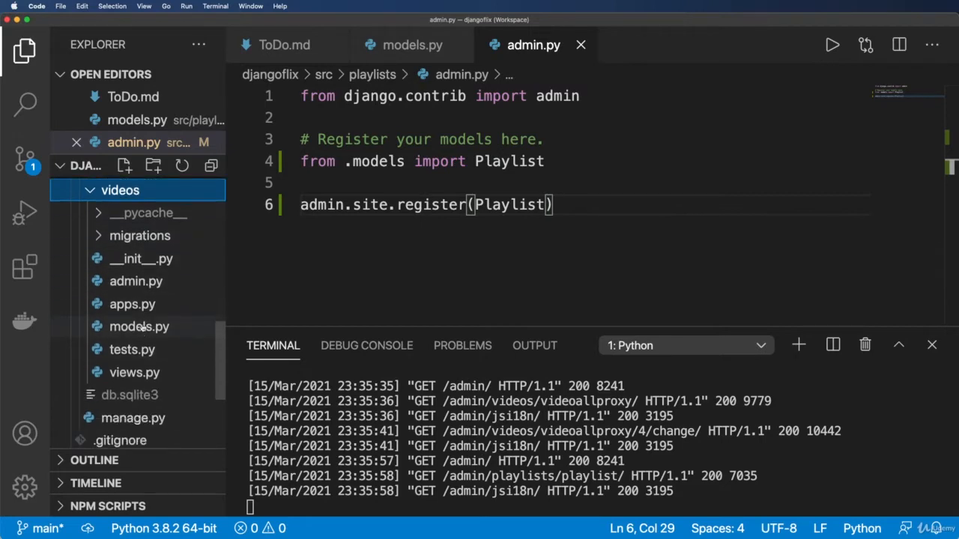
{"action": "left_click", "coordinate": [138, 349]}
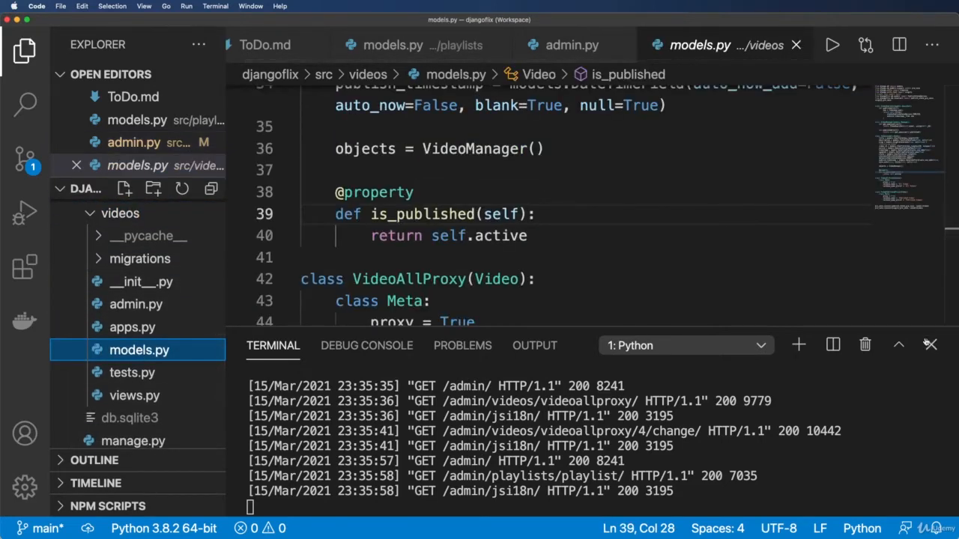
{"action": "left_click", "coordinate": [929, 345]}
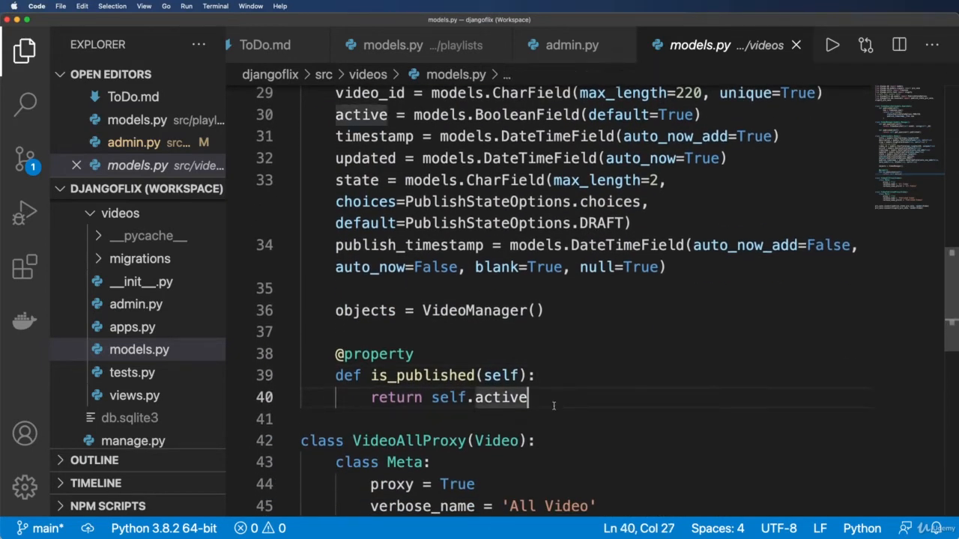
Step: Write get_playlist_ids(self) returning self.playlist_set.all().values_list('id', flat=True) in the Video model
{"action": "type", "text": "def g"}
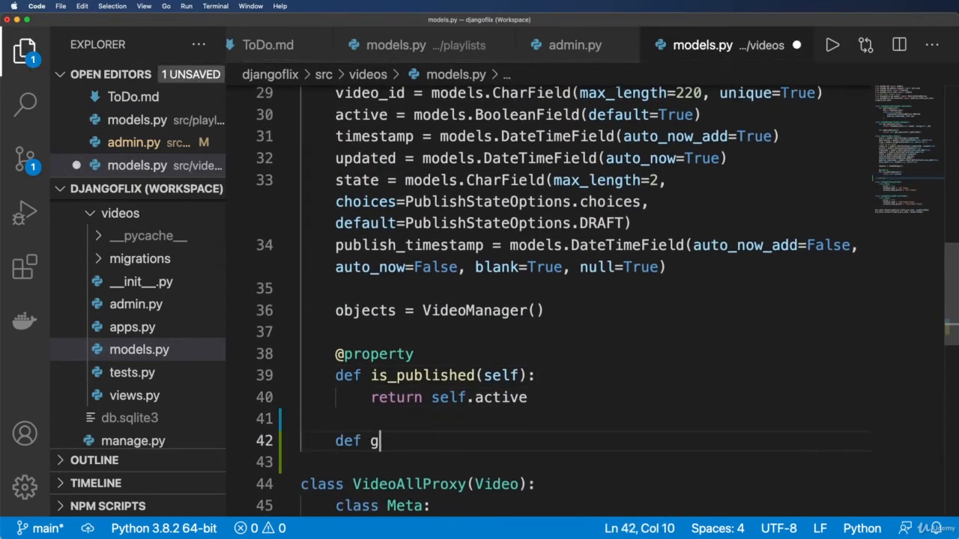
{"action": "type", "text": "et_plah"}
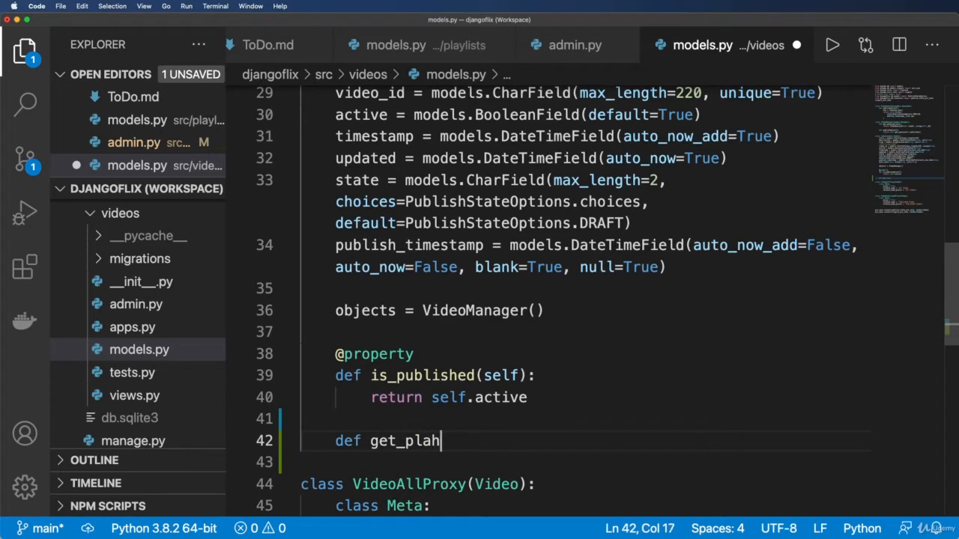
{"action": "type", "text": "ylist_ids"}
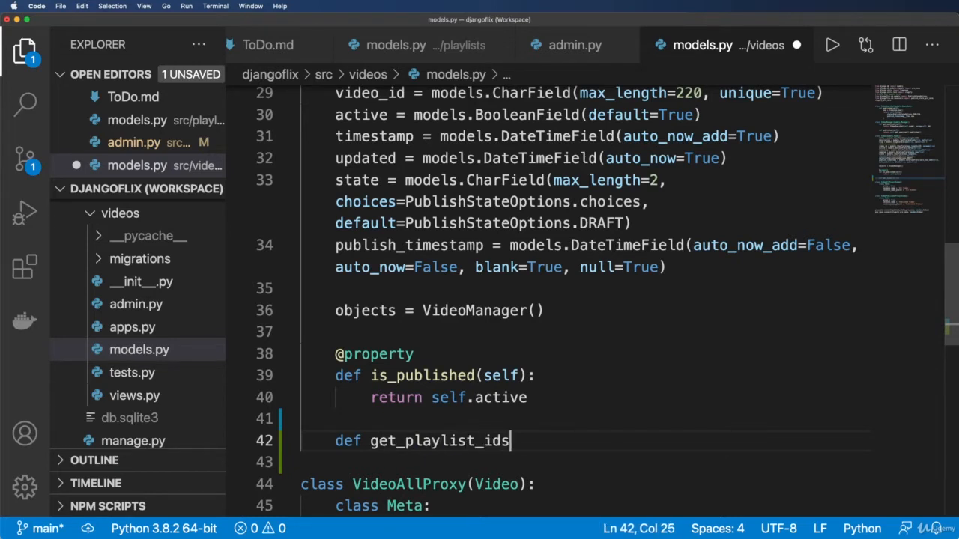
{"action": "type", "text": "(self):"}
{"action": "type", "text": "re"}
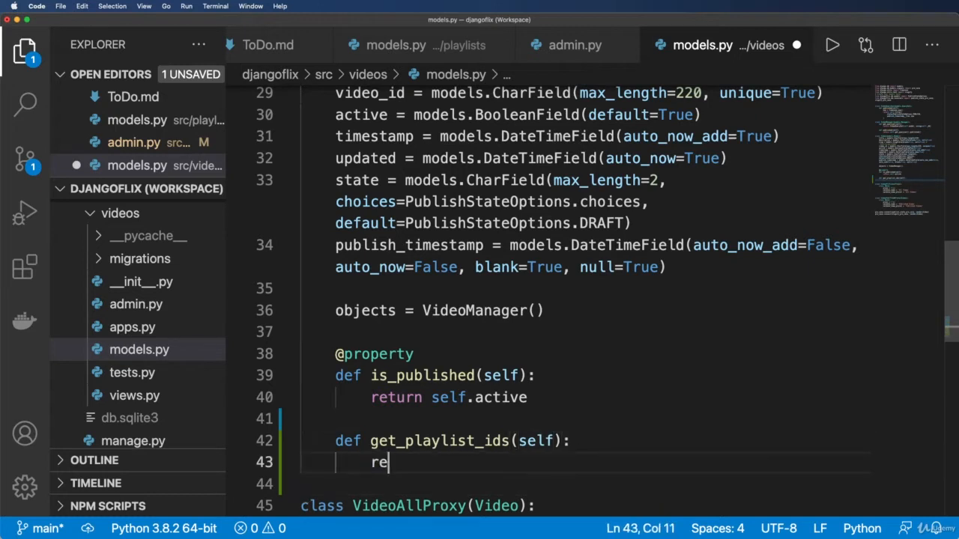
{"action": "type", "text": "turn"}
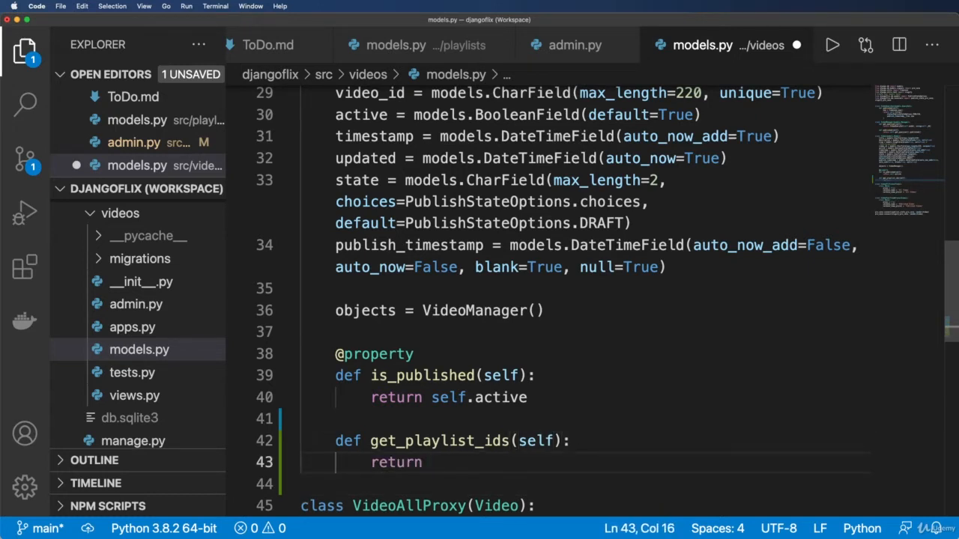
{"action": "type", "text": "self.pal"}
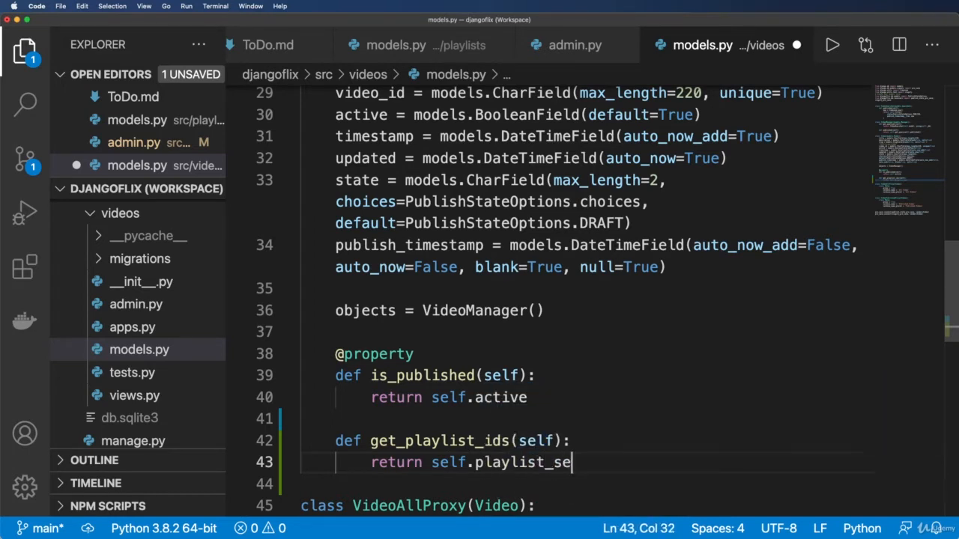
{"action": "type", "text": "t.all().values_"}
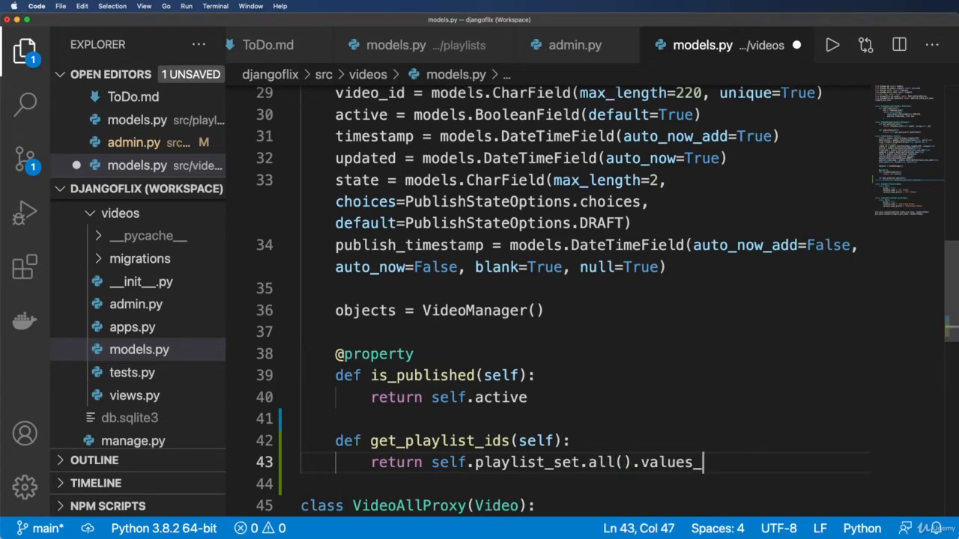
{"action": "type", "text": "list('id')"}
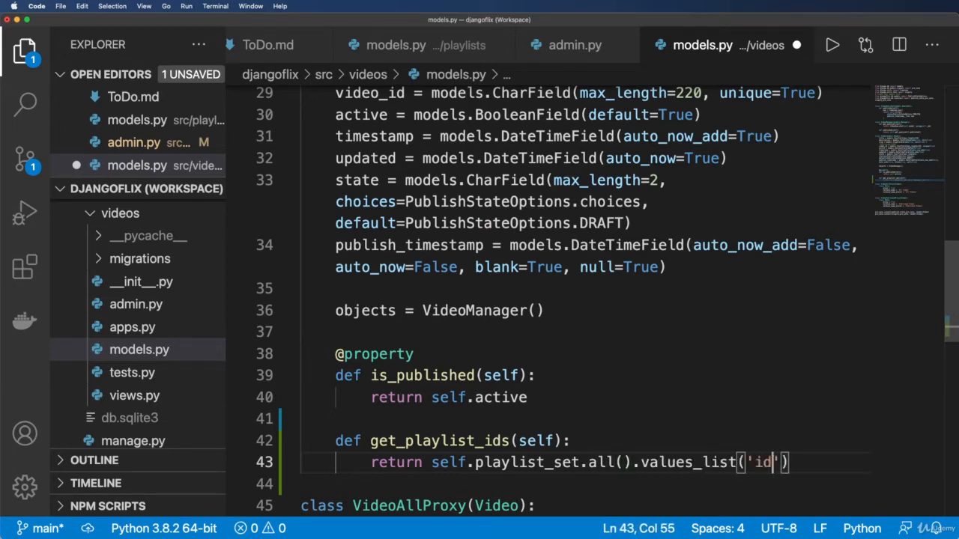
{"action": "type", "text": ", flat=Tr"}
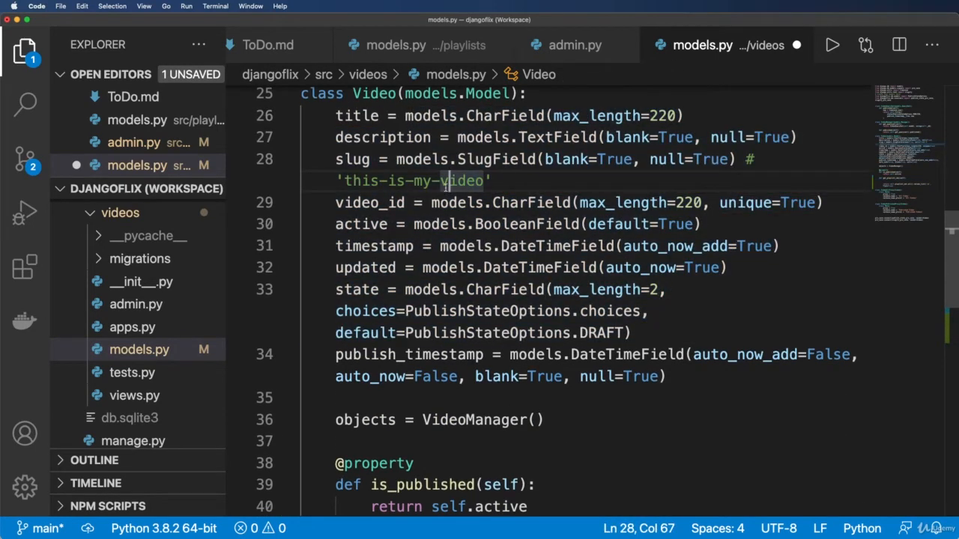
Step: Check the Playlist model's ForeignKey to Video in playlists/models.py, then return to videos/models.py
{"action": "left_click", "coordinate": [396, 45]}
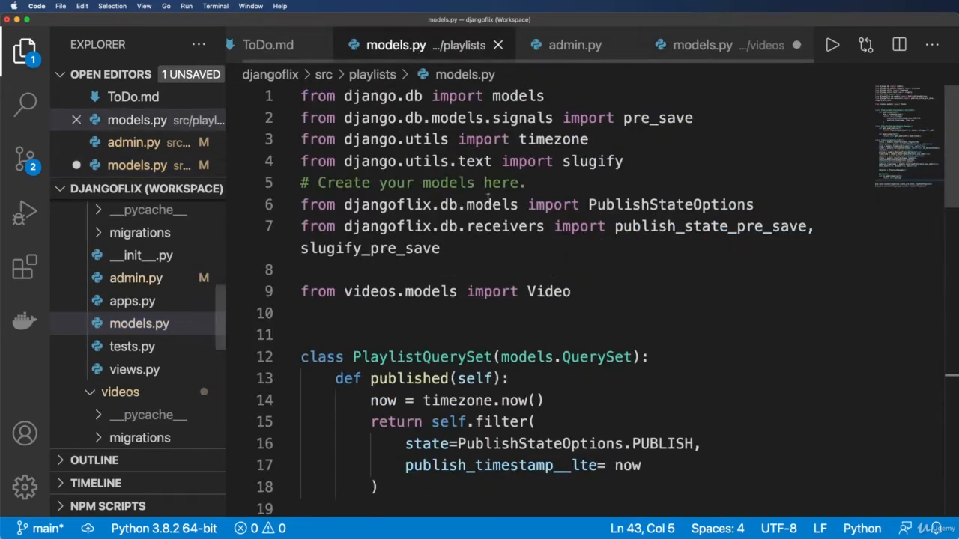
{"action": "scroll", "scroll_direction": "down", "scroll_amount": 3}
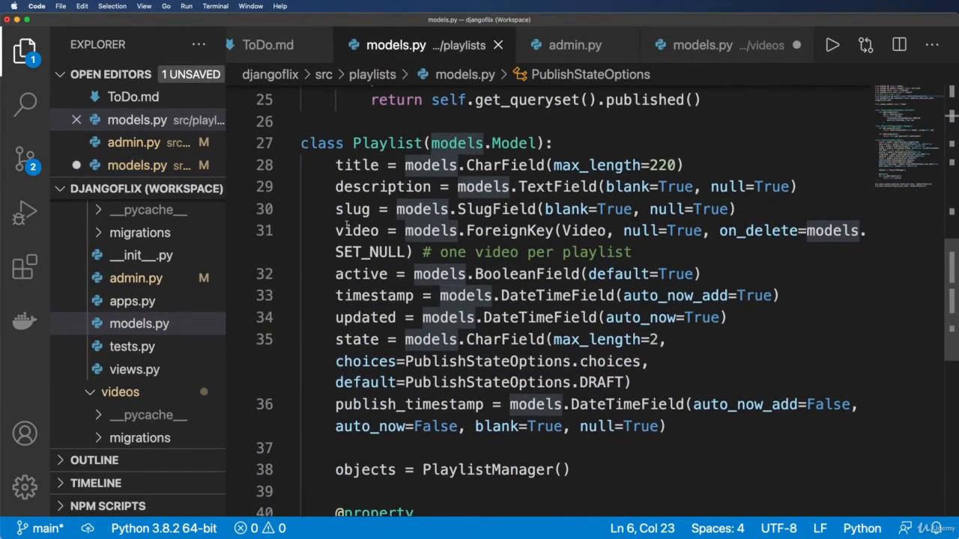
{"action": "double_click", "coordinate": [586, 231]}
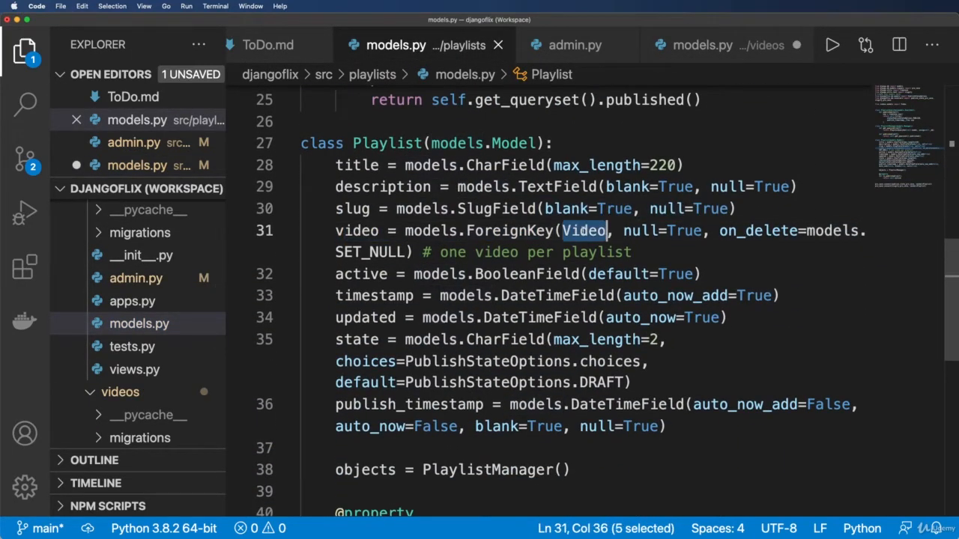
{"action": "left_click", "coordinate": [701, 45]}
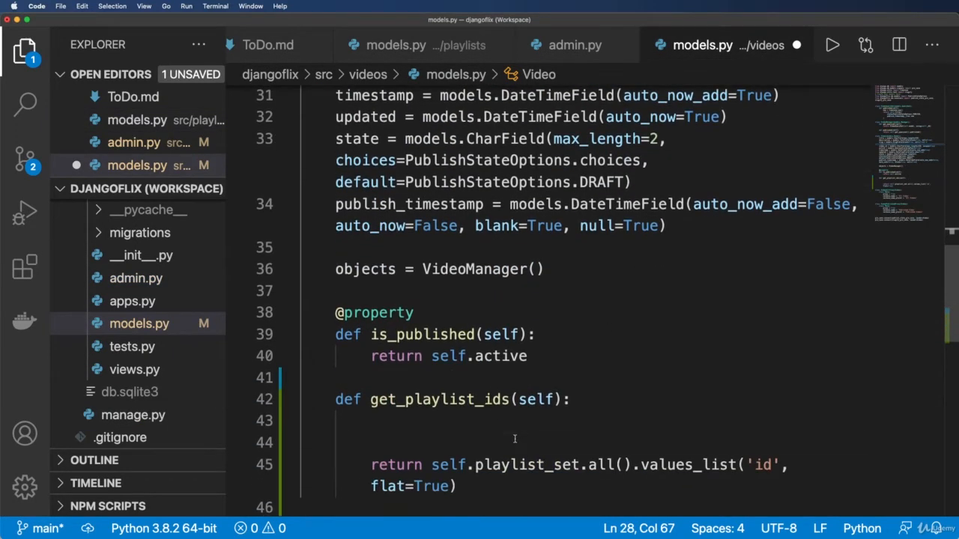
Step: Write the comment '# self.<foreigned_obj>_set.all()' above the return line in get_playlist_ids
{"action": "type", "text": "E"}
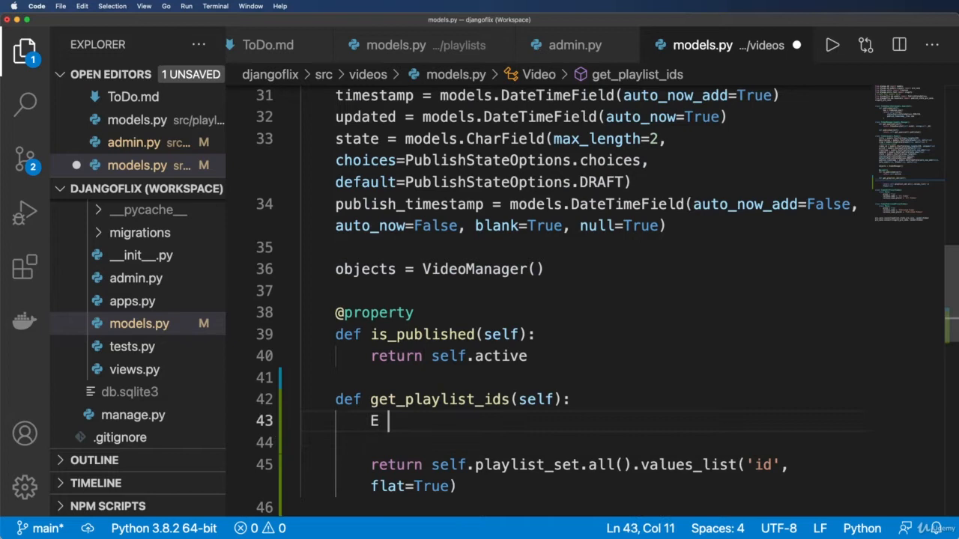
{"action": "type", "text": "# self."}
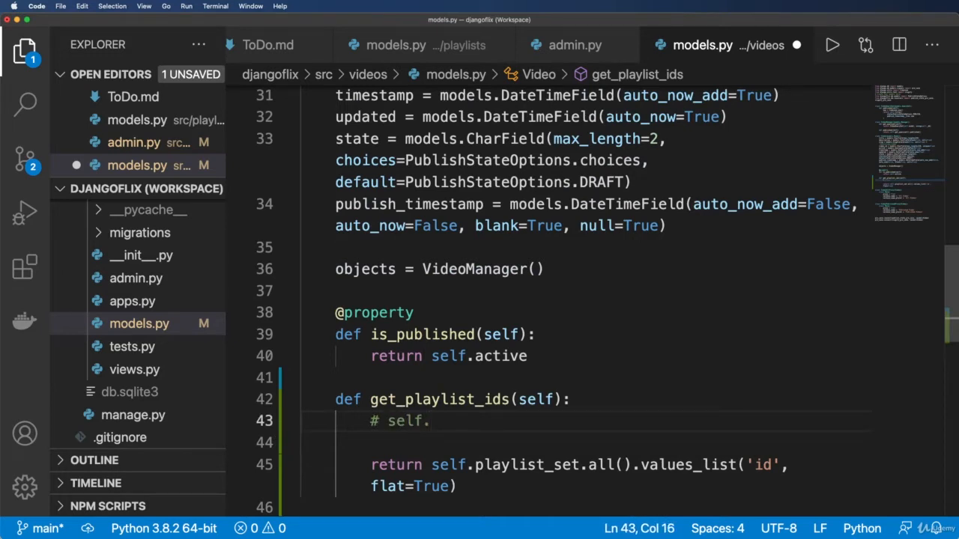
{"action": "type", "text": "<forei"}
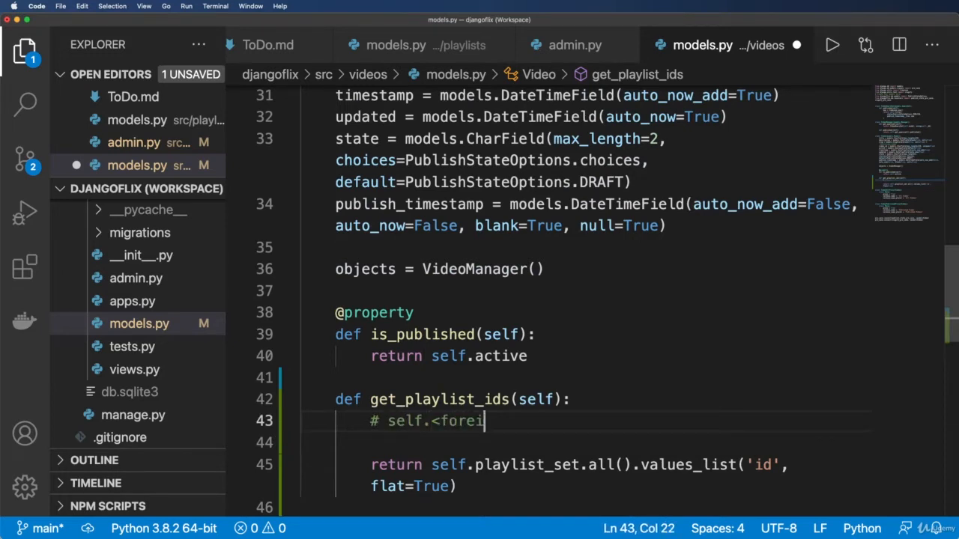
{"action": "type", "text": "gned_o"}
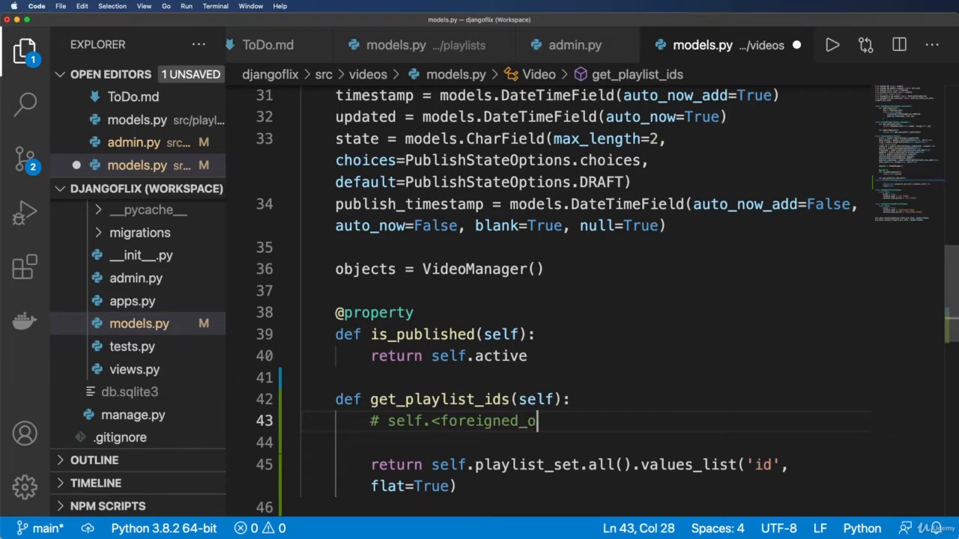
{"action": "type", "text": "bj>_"}
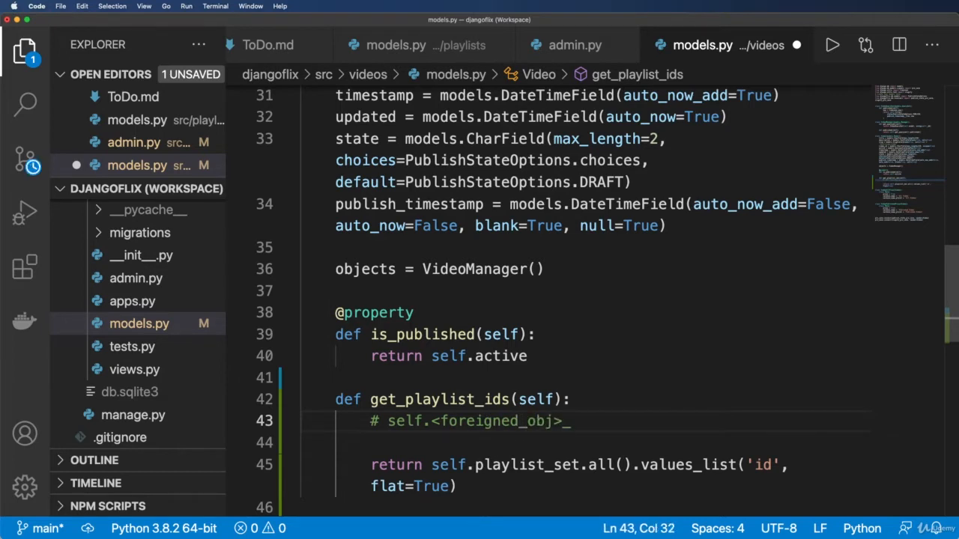
{"action": "type", "text": "set.all()"}
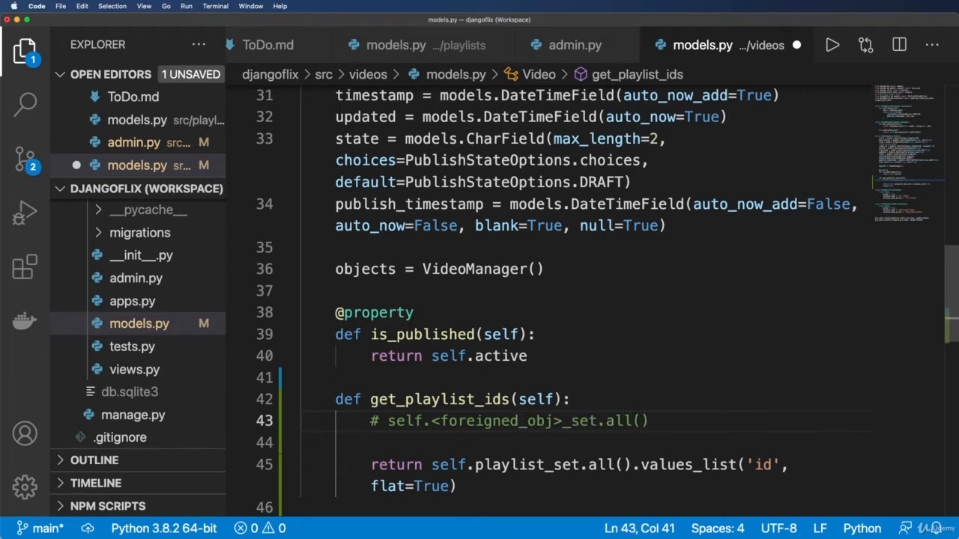
{"action": "left_click_drag", "start_coordinate": [388, 421], "coordinate": [648, 421]}
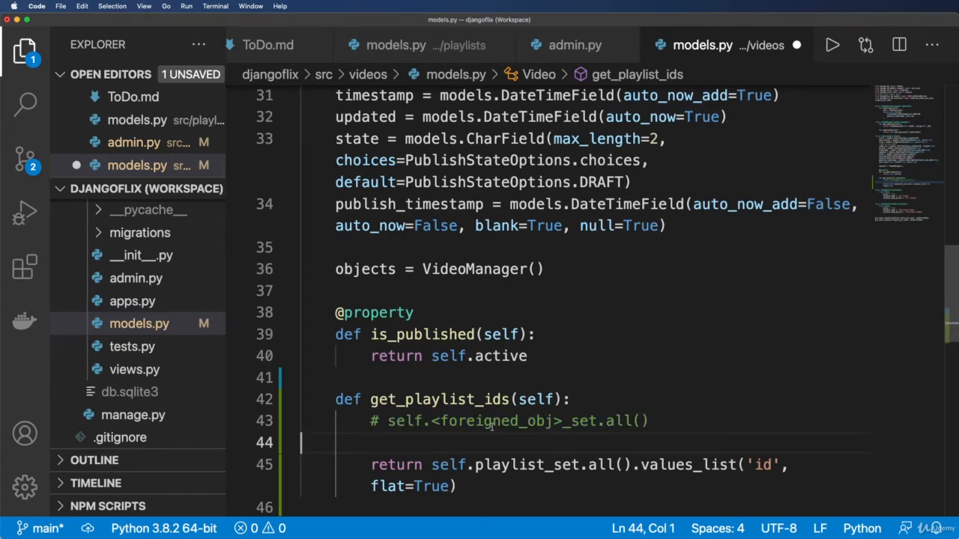
Step: Save videos/models.py and watch the Django server reload in the terminal
{"action": "left_click", "coordinate": [396, 45]}
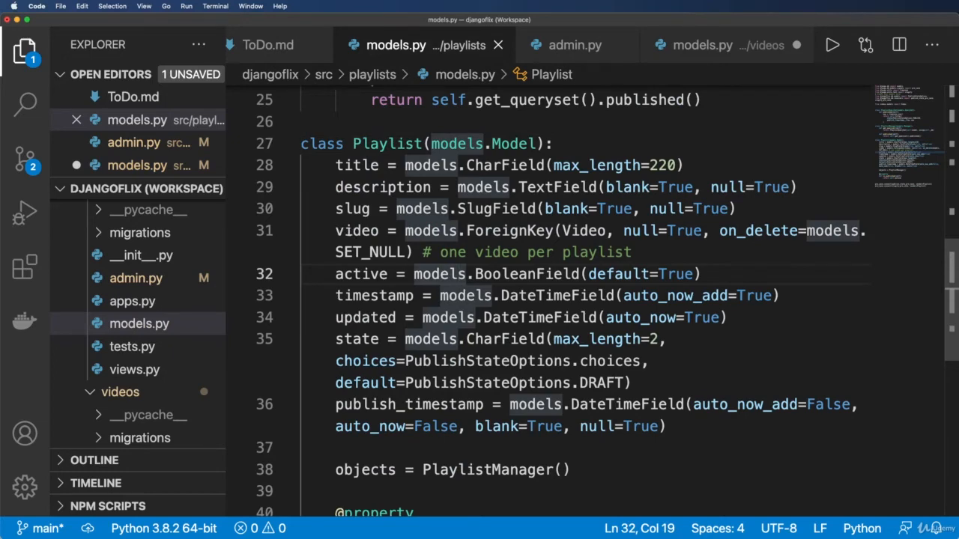
{"action": "left_click", "coordinate": [701, 45]}
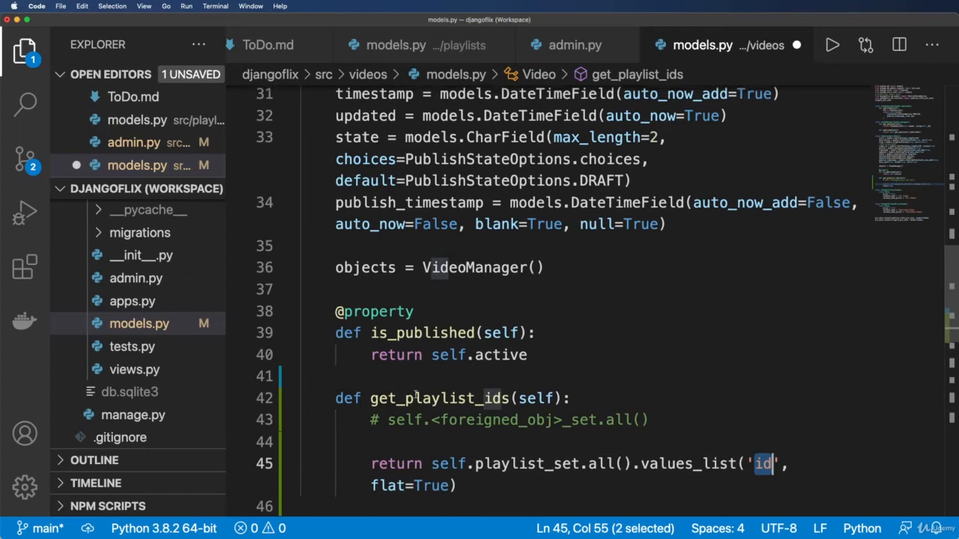
{"action": "scroll", "scroll_direction": "down", "scroll_amount": 3}
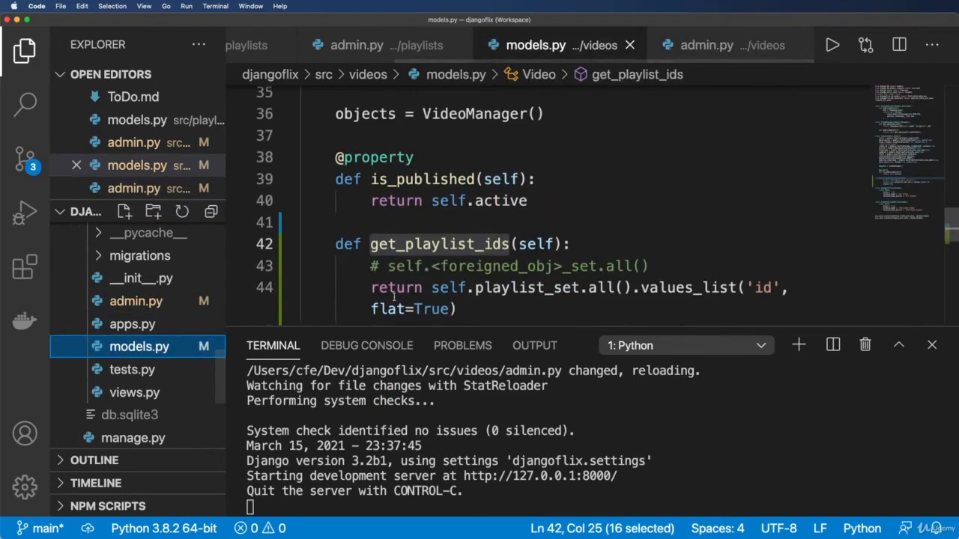
{"action": "left_click", "coordinate": [705, 45]}
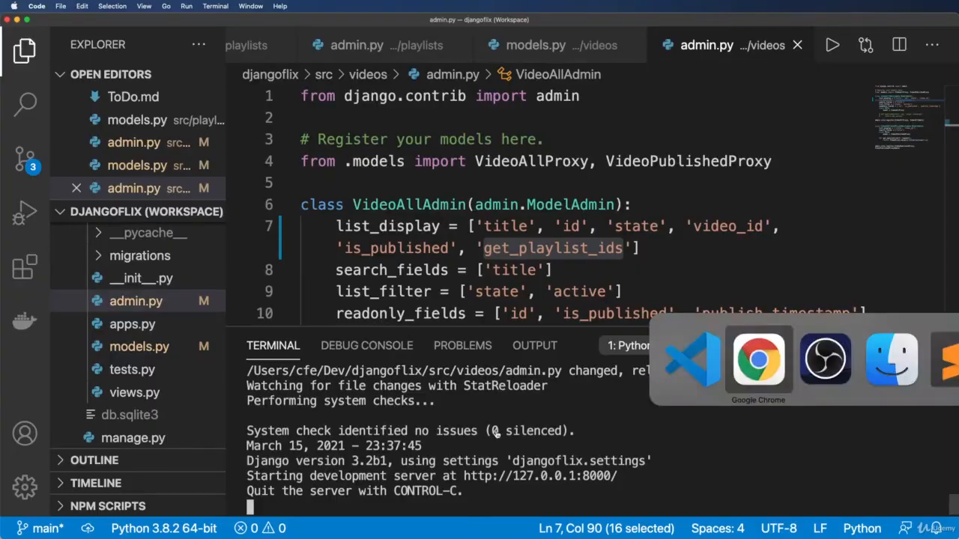
{"action": "left_click", "coordinate": [758, 360]}
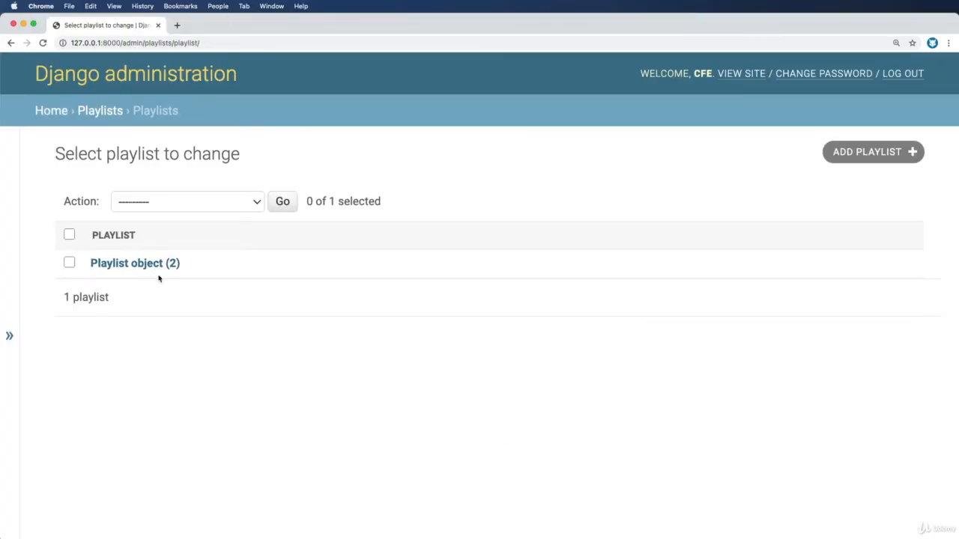
{"action": "left_click", "coordinate": [134, 263]}
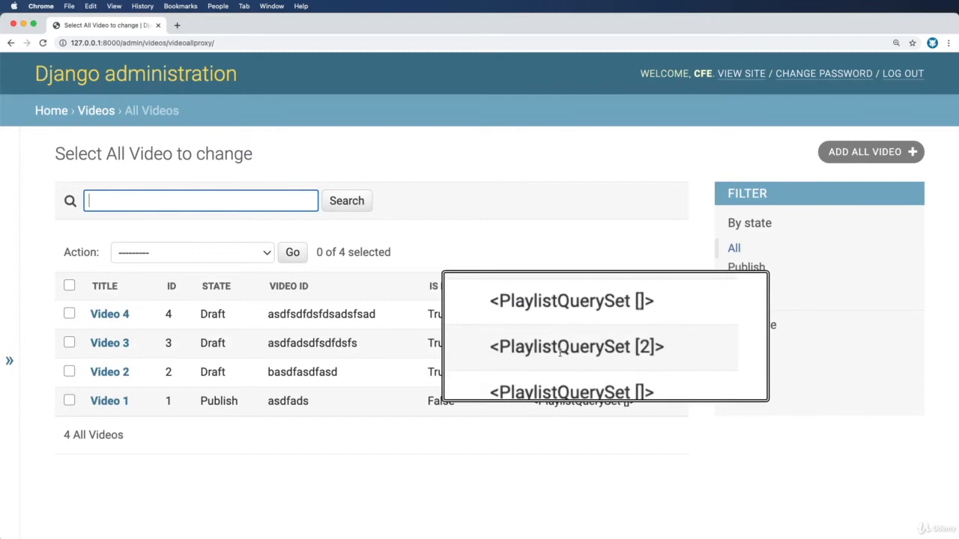
{"action": "double_click", "coordinate": [577, 347]}
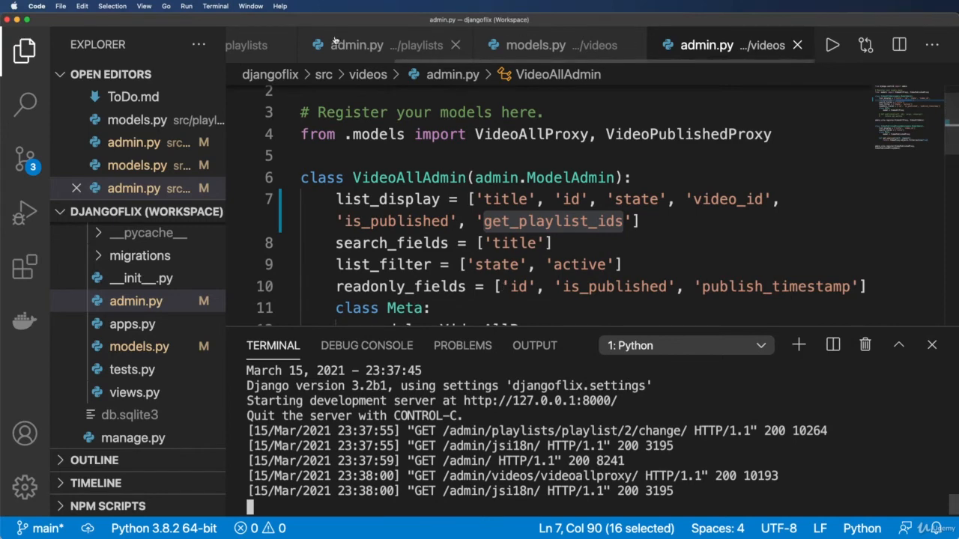
Step: Make get_playlist_ids use values_list so Video 3 shows id 2, then go to the Playlists list
{"action": "left_click", "coordinate": [535, 45]}
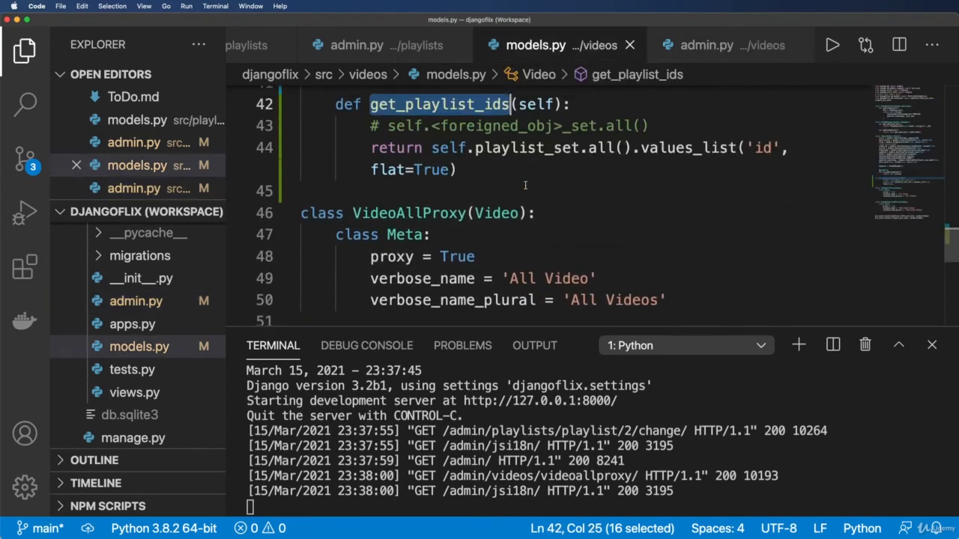
{"action": "type", "text": "lis"}
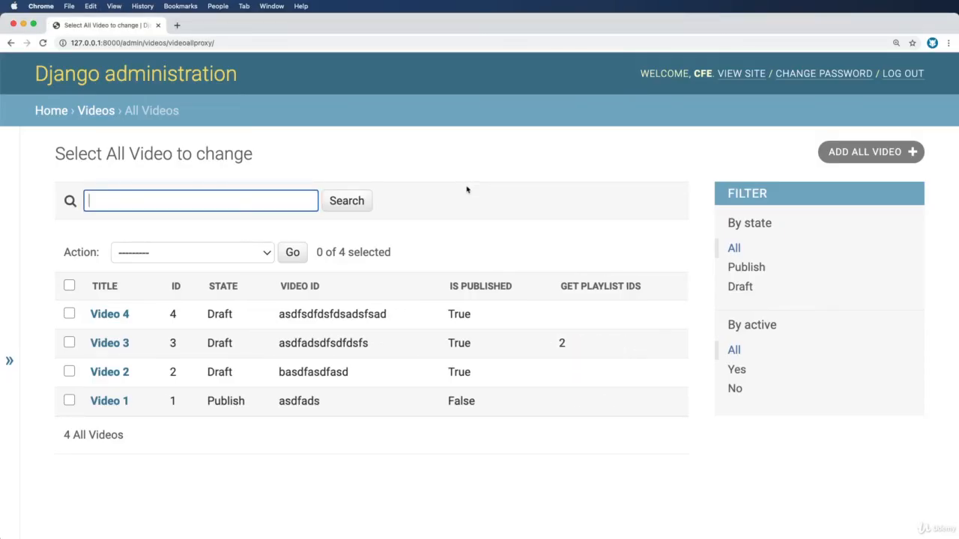
{"action": "mouse_move", "coordinate": [548, 330]}
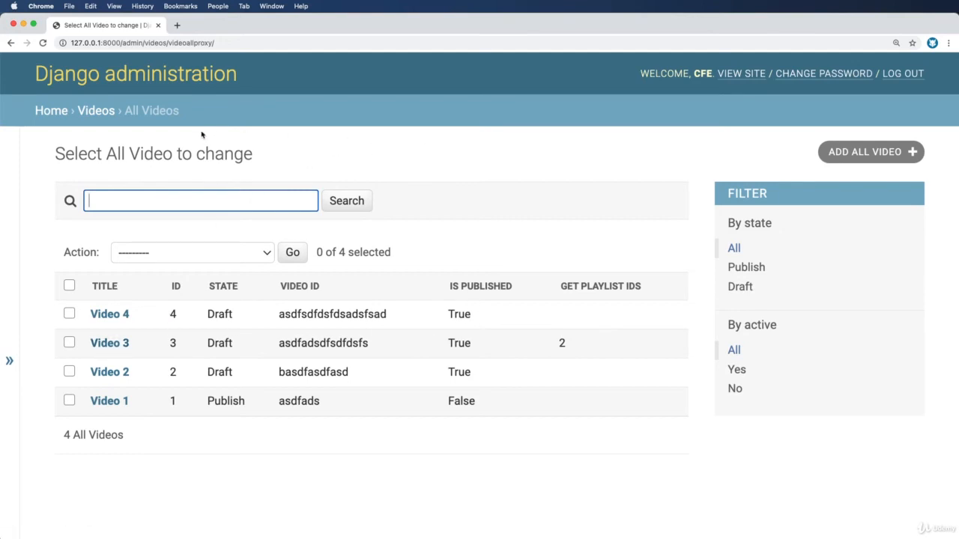
{"action": "left_click", "coordinate": [51, 111]}
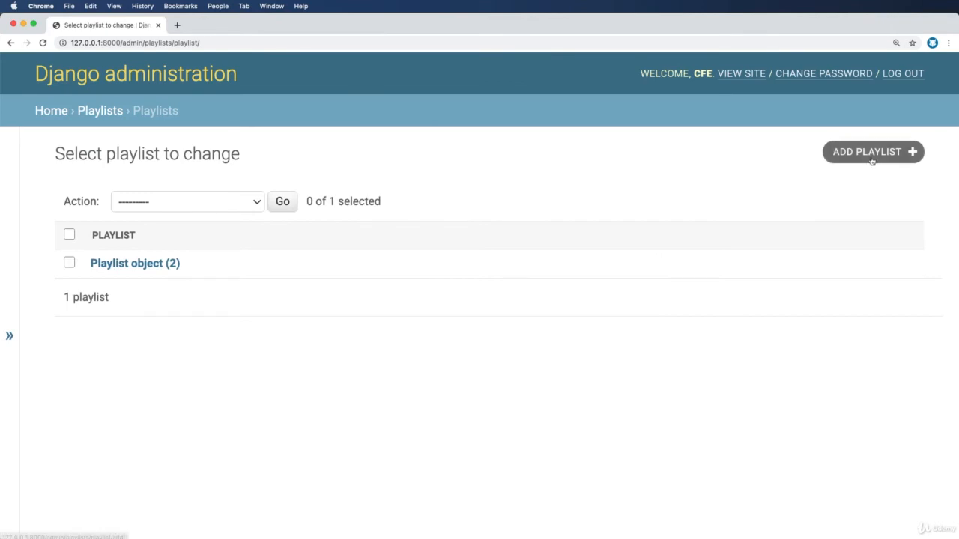
Step: Create 'Playlist 3' linked to Video object (3), save it, and view All Videos showing ids 2, 3
{"action": "left_click", "coordinate": [872, 153]}
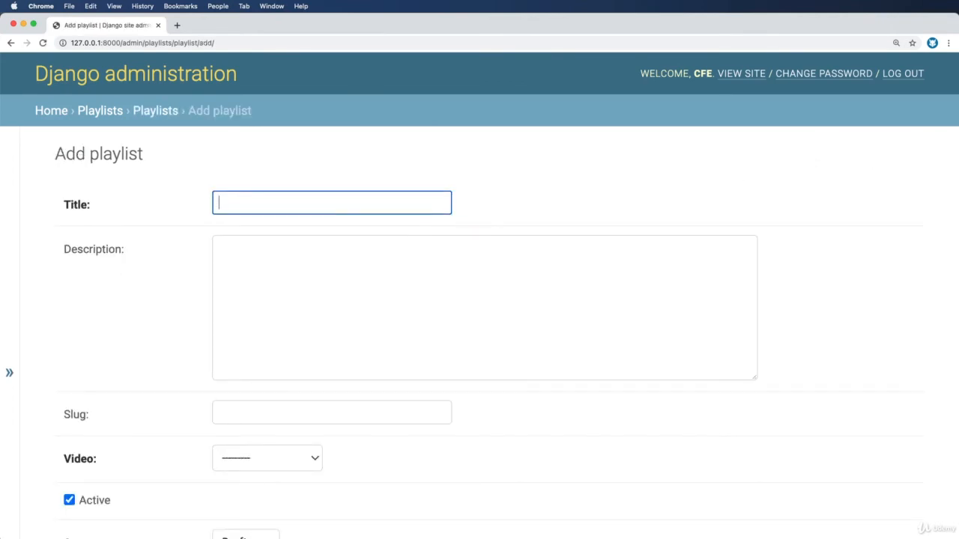
{"action": "type", "text": "Playlist 3"}
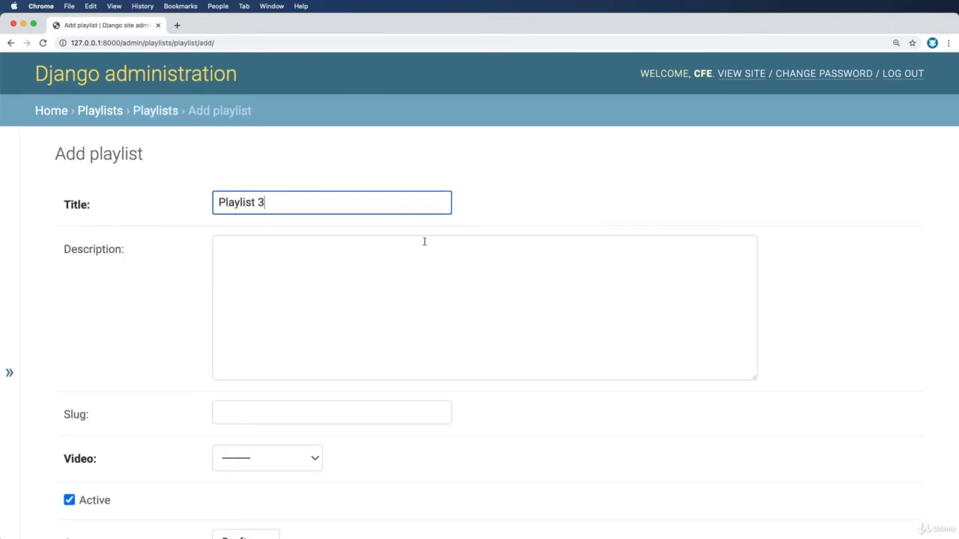
{"action": "left_click", "coordinate": [267, 459]}
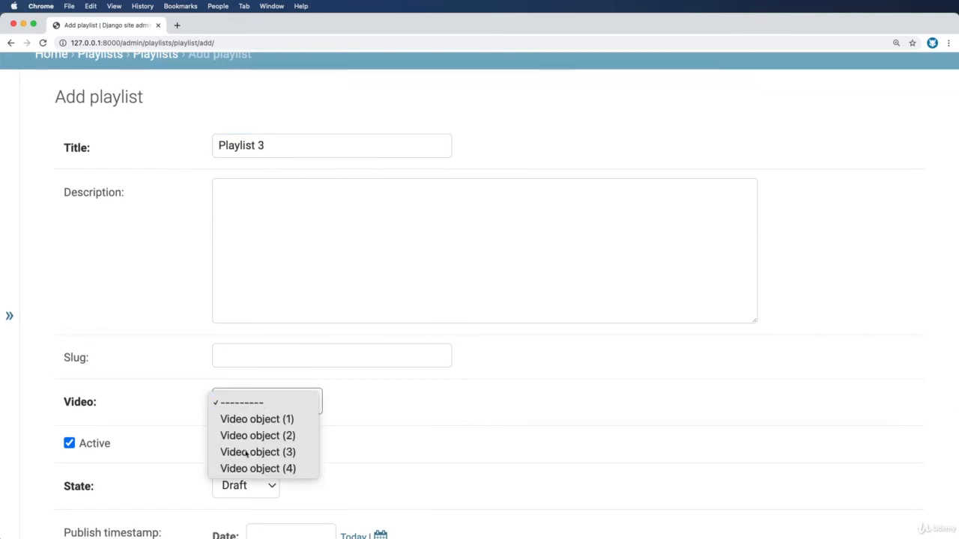
{"action": "left_click", "coordinate": [258, 453]}
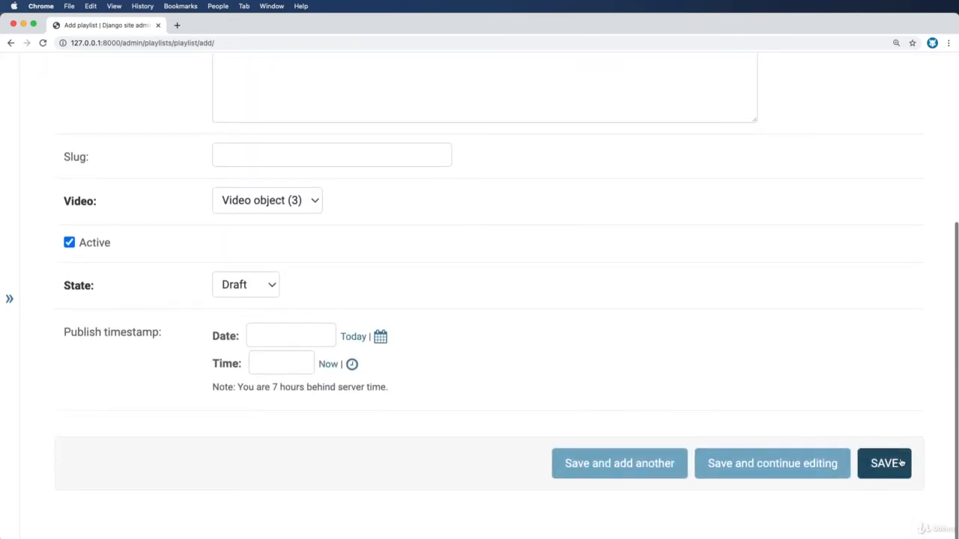
{"action": "left_click", "coordinate": [884, 463]}
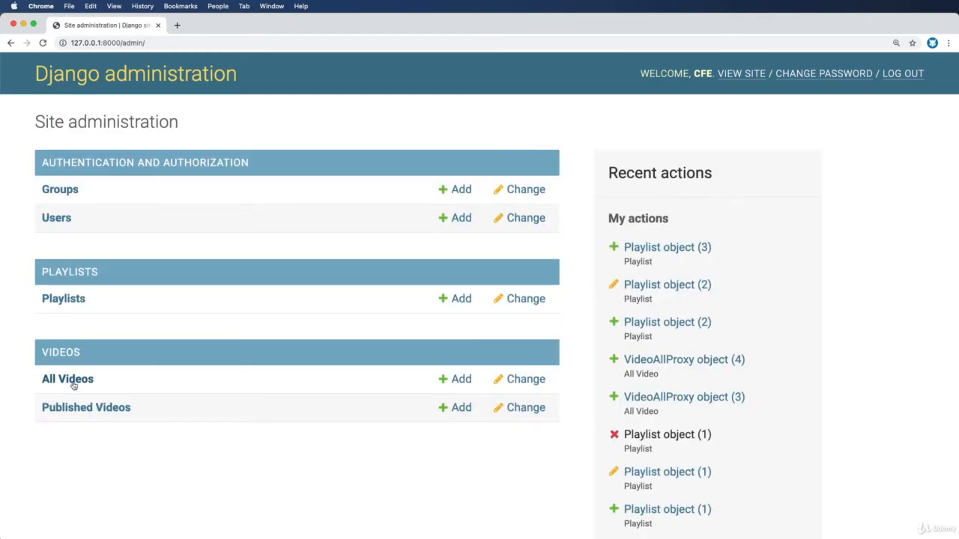
{"action": "left_click", "coordinate": [68, 379]}
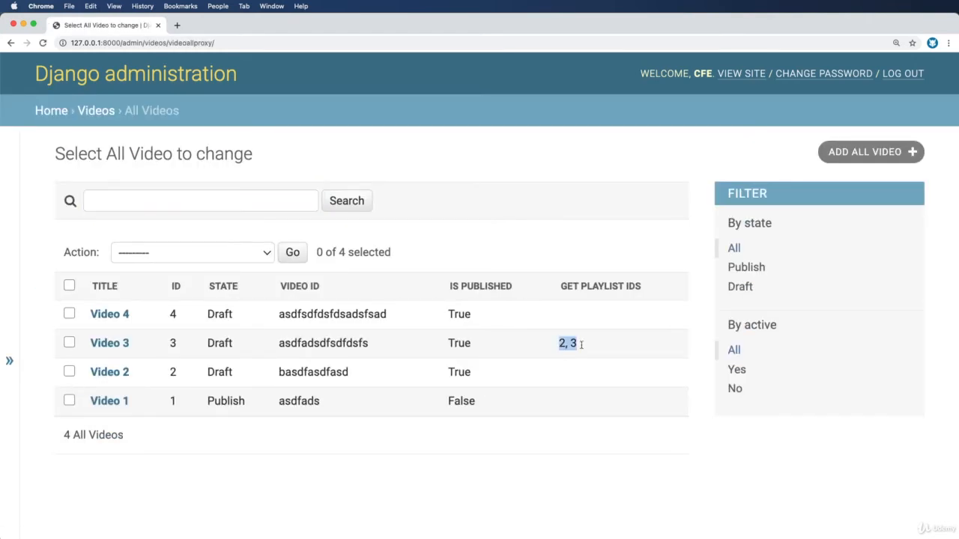
{"action": "mouse_move", "coordinate": [590, 347]}
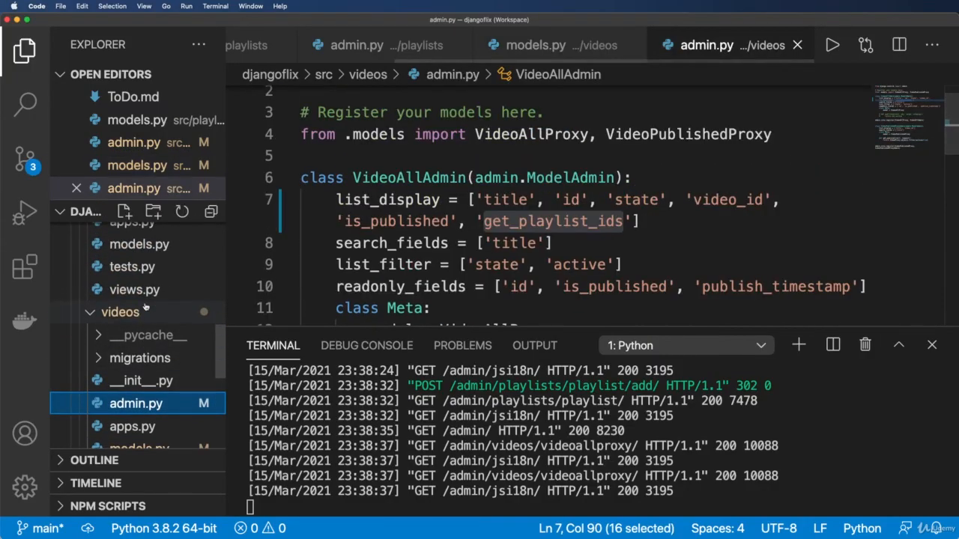
Step: Append 'get_playlist_ids' to the video admin's readonly_fields list
{"action": "double_click", "coordinate": [398, 213]}
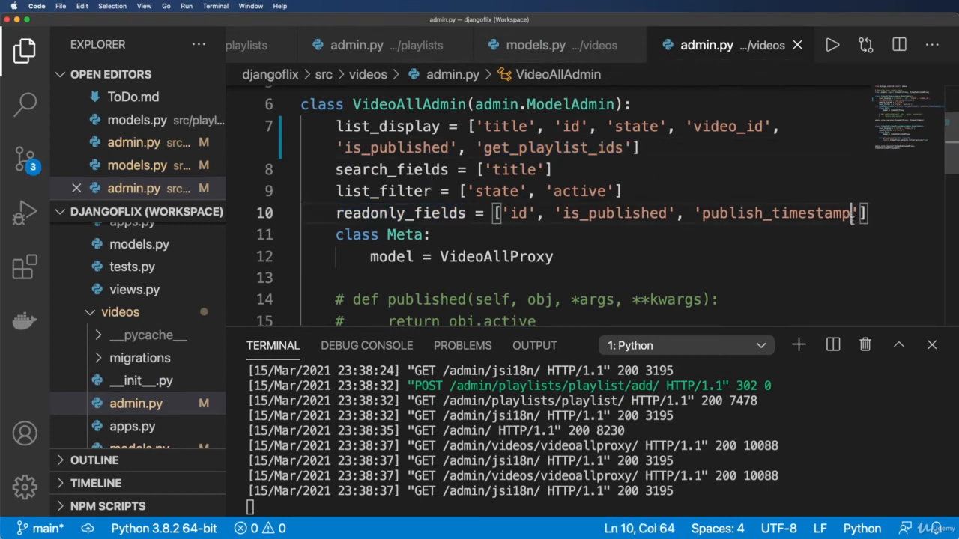
{"action": "type", "text": ", 'get_playlist_ids'"}
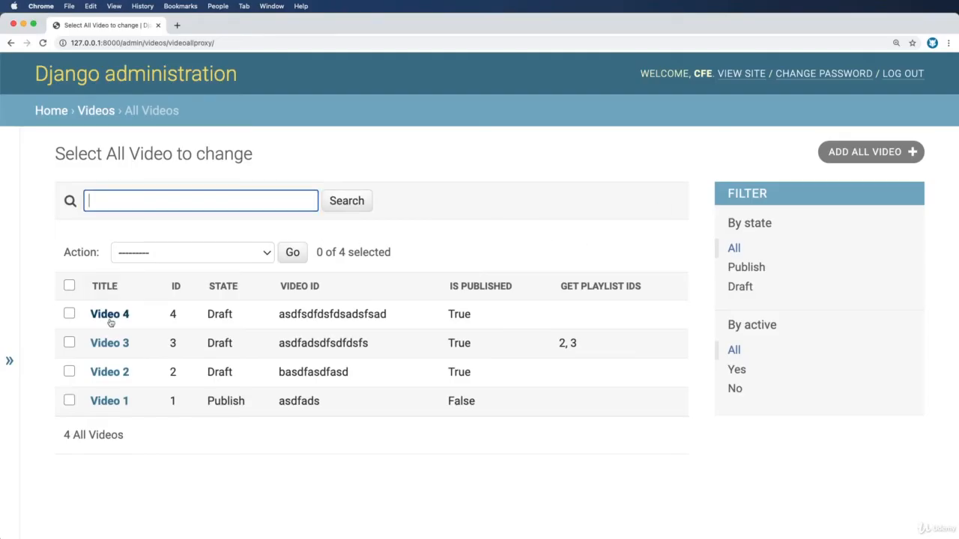
Step: View Video 3's edit page showing Get playlist ids [2, 3]
{"action": "left_click", "coordinate": [109, 314]}
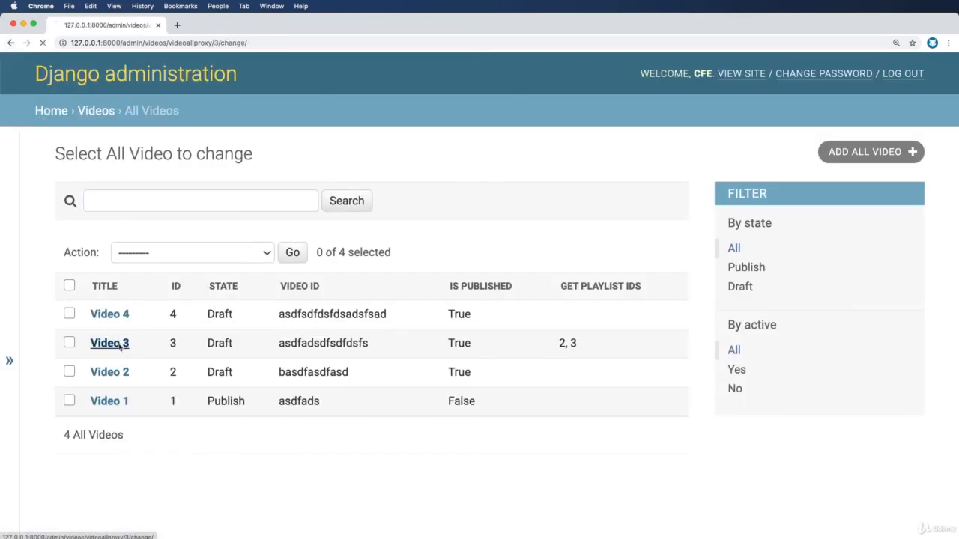
{"action": "left_click", "coordinate": [109, 343]}
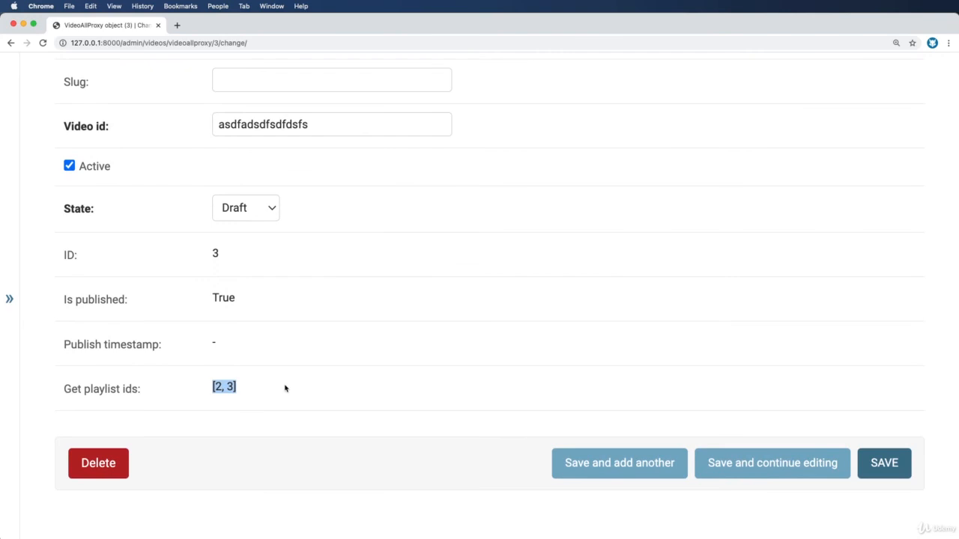
{"action": "mouse_move", "coordinate": [273, 361]}
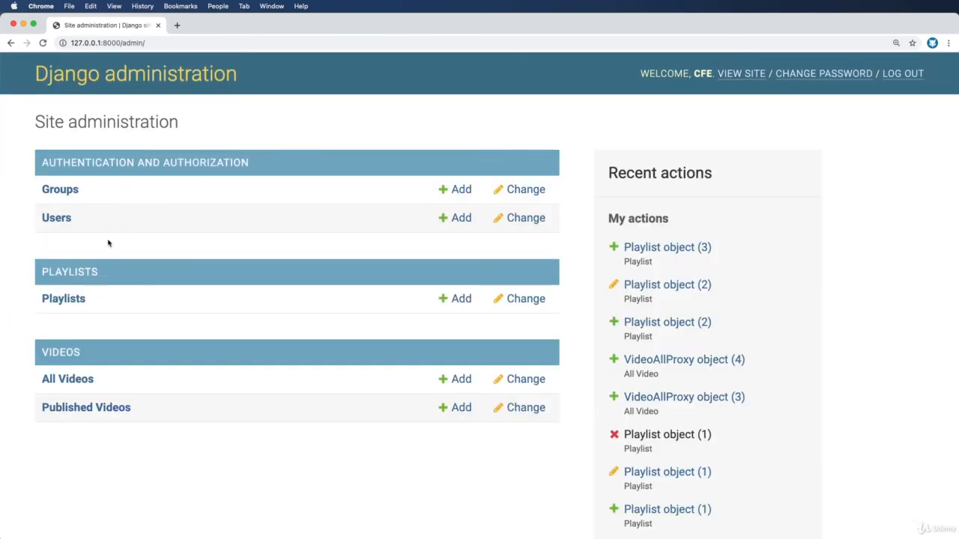
Step: Navigate to Playlists and view Playlist object (3) linked to Video object (3)
{"action": "left_click", "coordinate": [63, 298]}
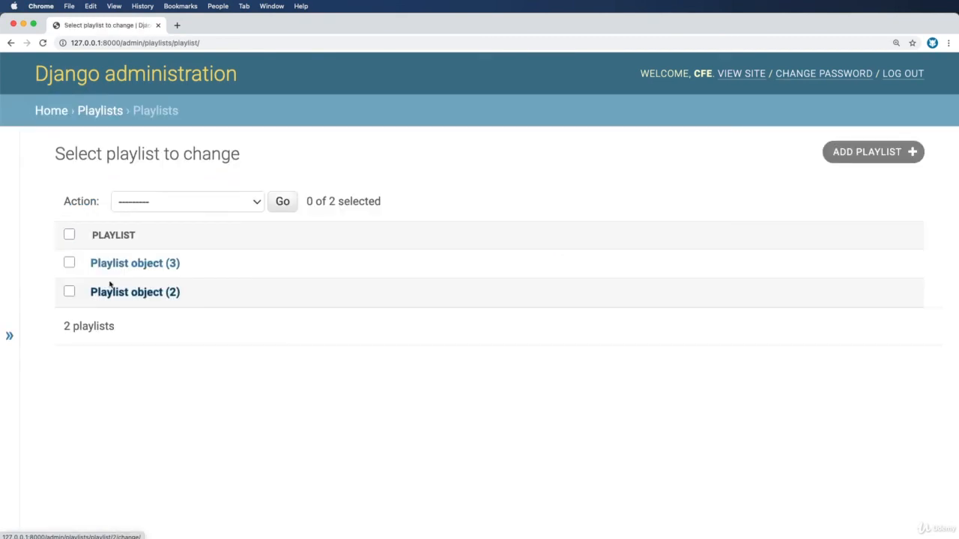
{"action": "left_click", "coordinate": [134, 264]}
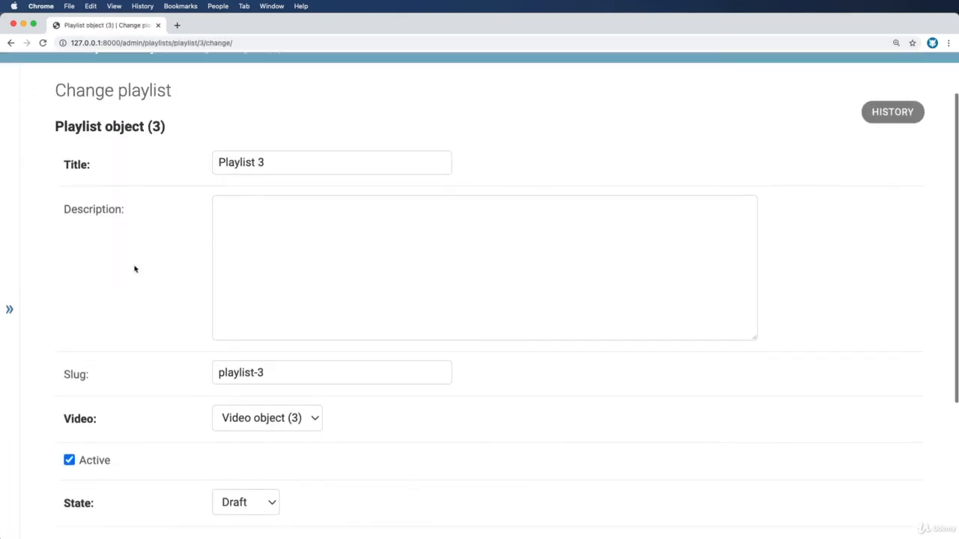
{"action": "scroll", "scroll_direction": "down", "scroll_amount": 3}
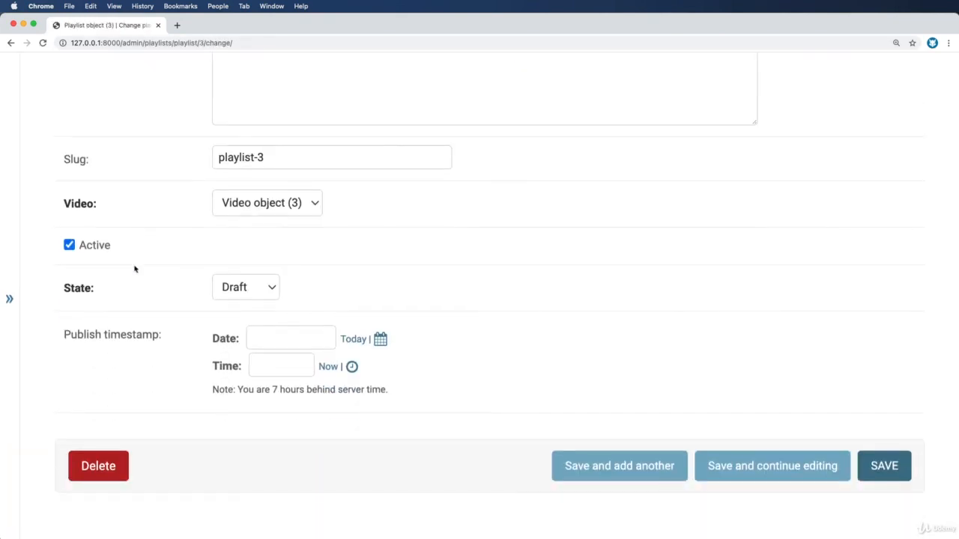